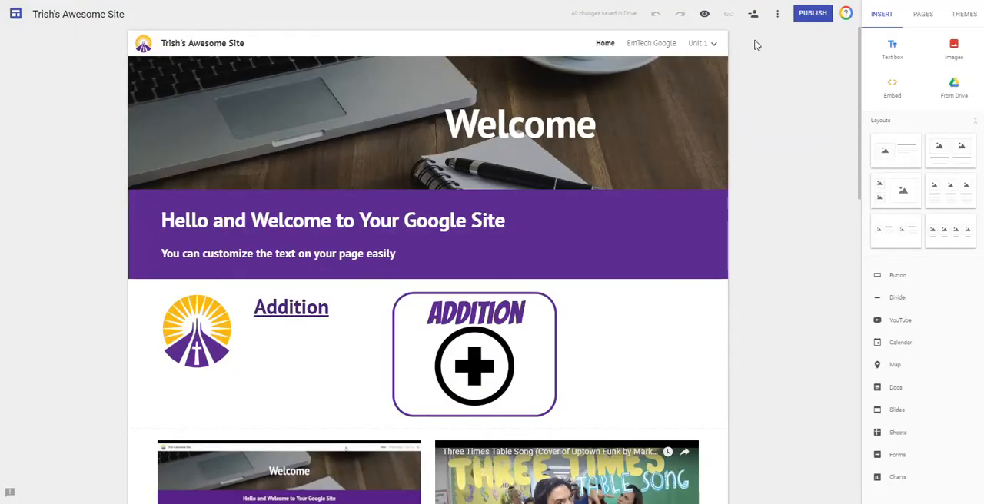
mouse_move(752, 13)
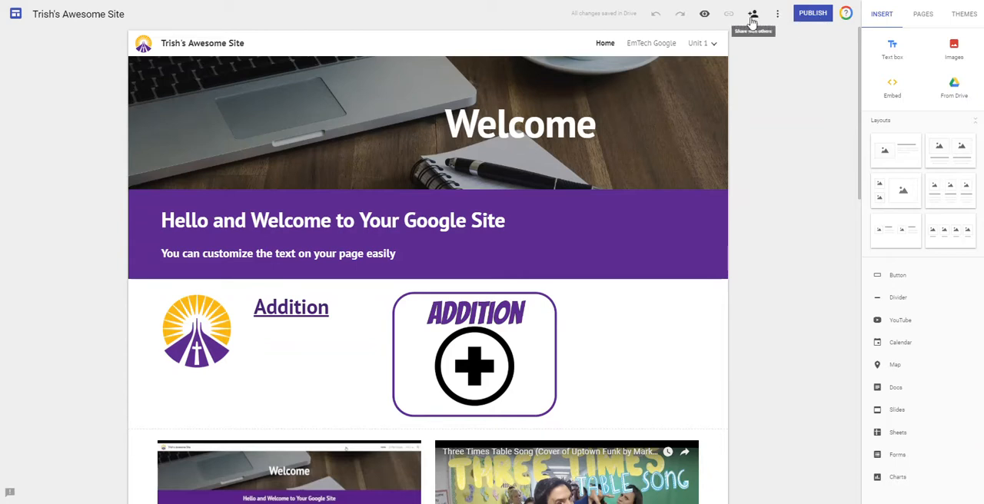
mouse_move(814, 13)
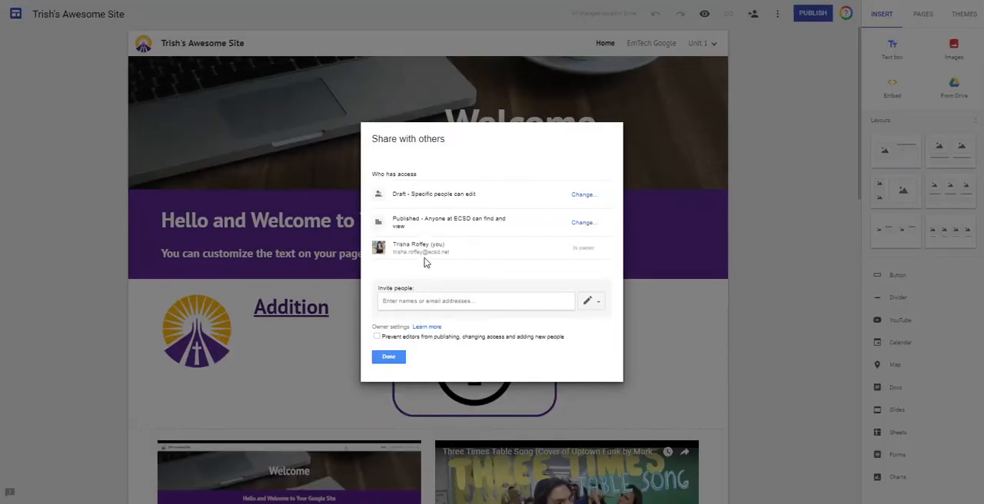
Invite Dan with edit access and send the invitation with the note 'Our Site'
click(475, 300)
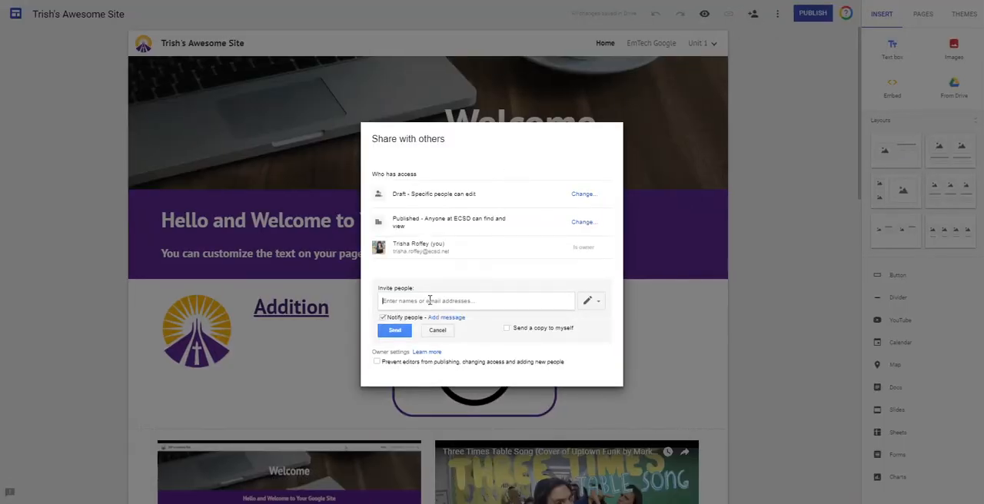
text(Daniel)
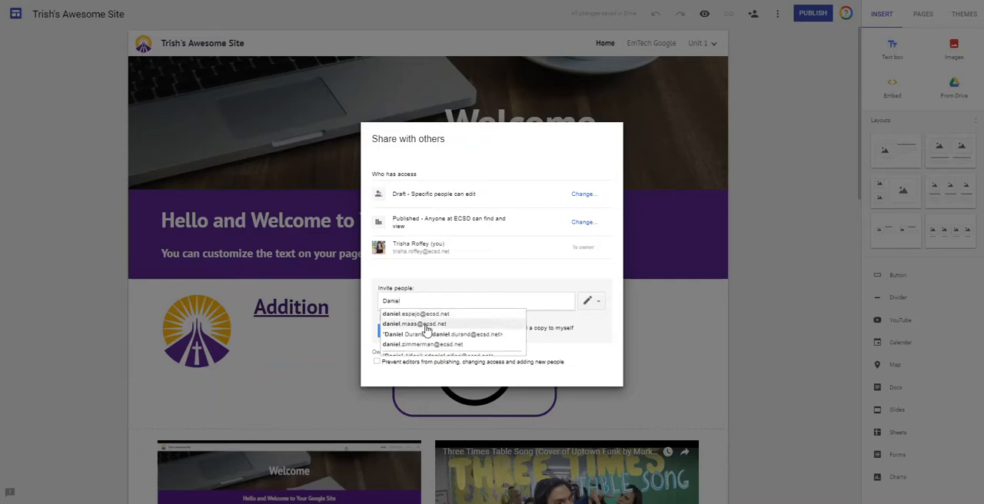
click(412, 324)
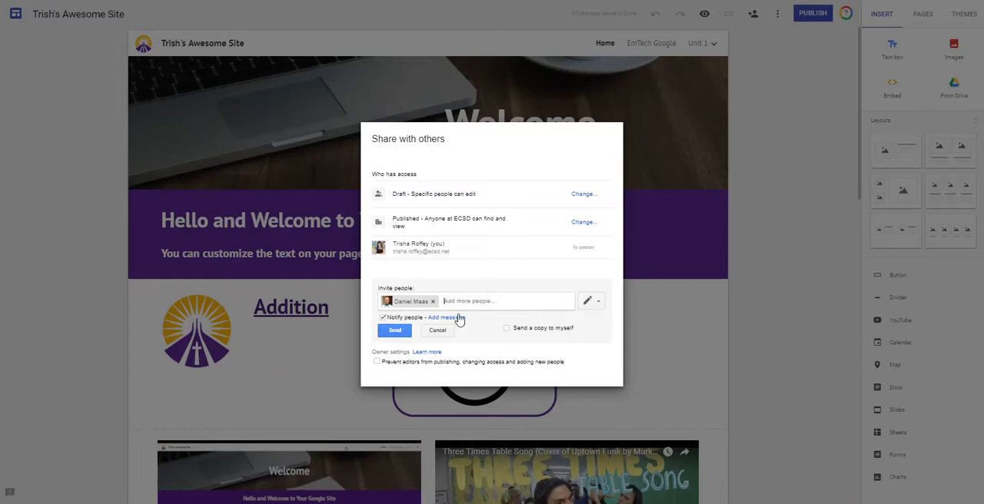
click(449, 317)
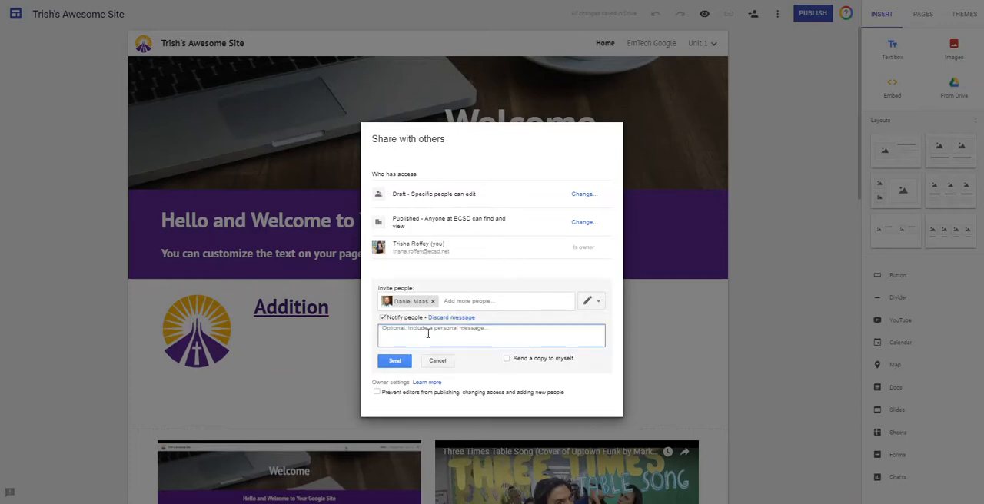
text(Our Site)
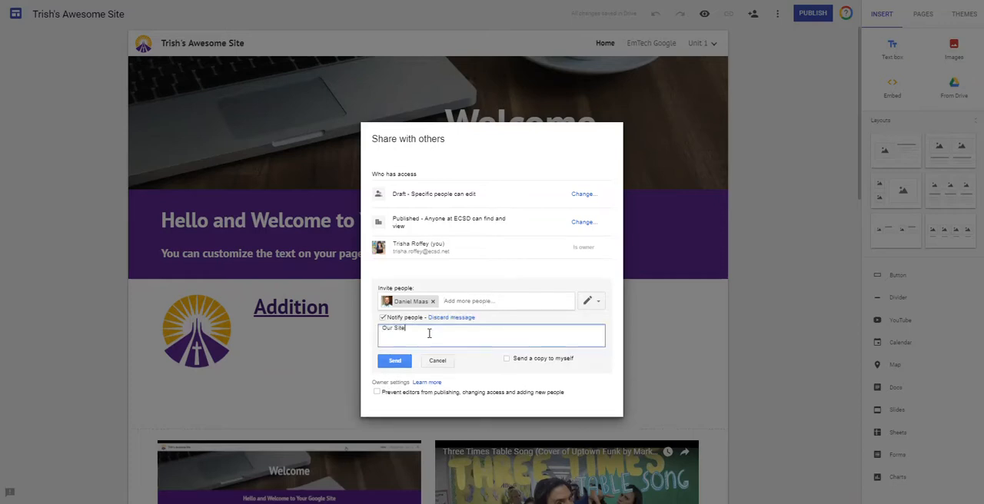
click(393, 361)
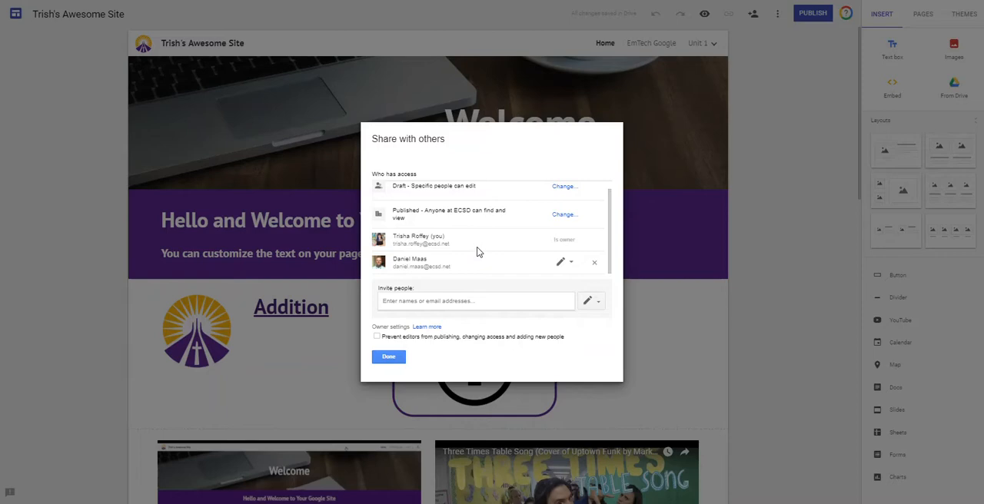
mouse_move(538, 246)
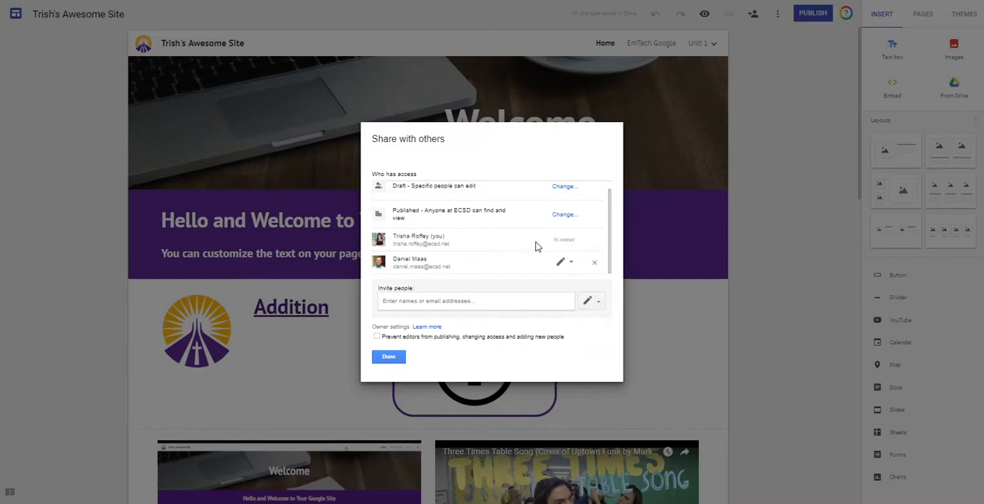
Leave the collaborator's access at Can edit and finish with Done
click(564, 262)
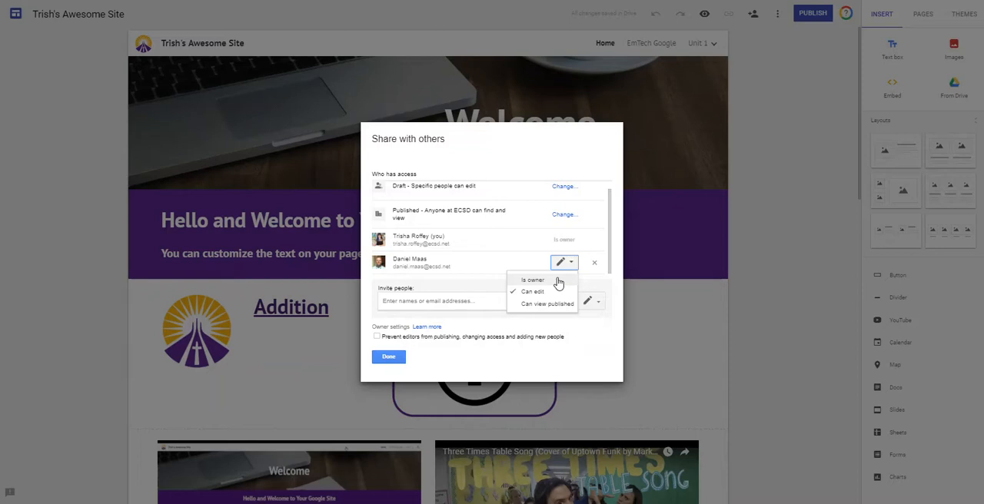
click(529, 290)
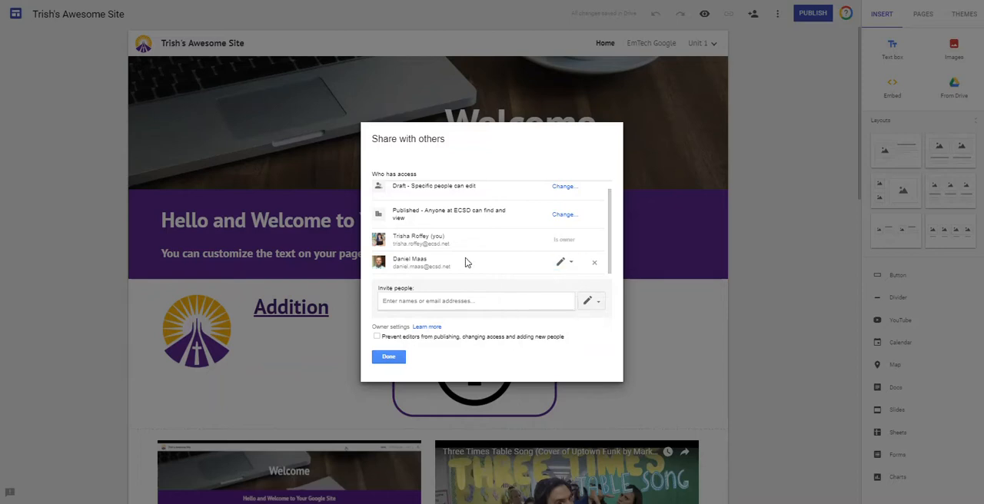
click(388, 356)
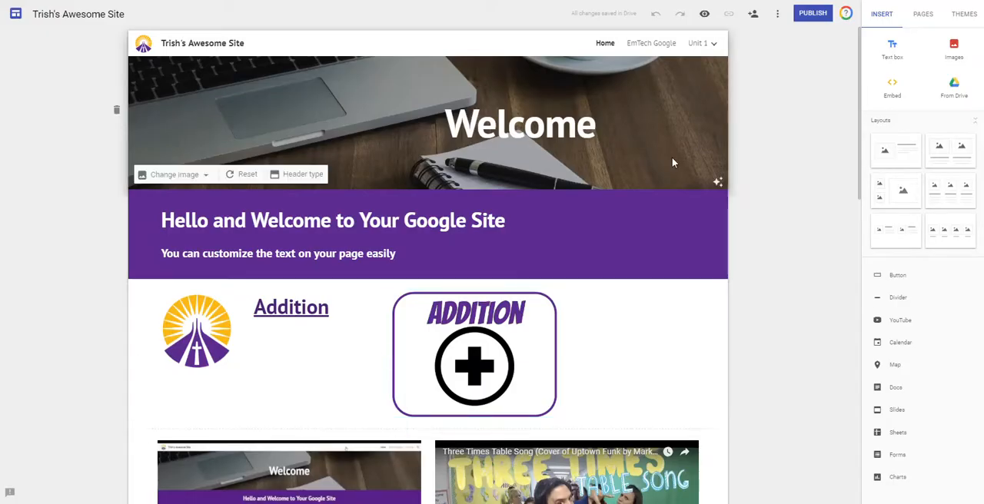
click(751, 191)
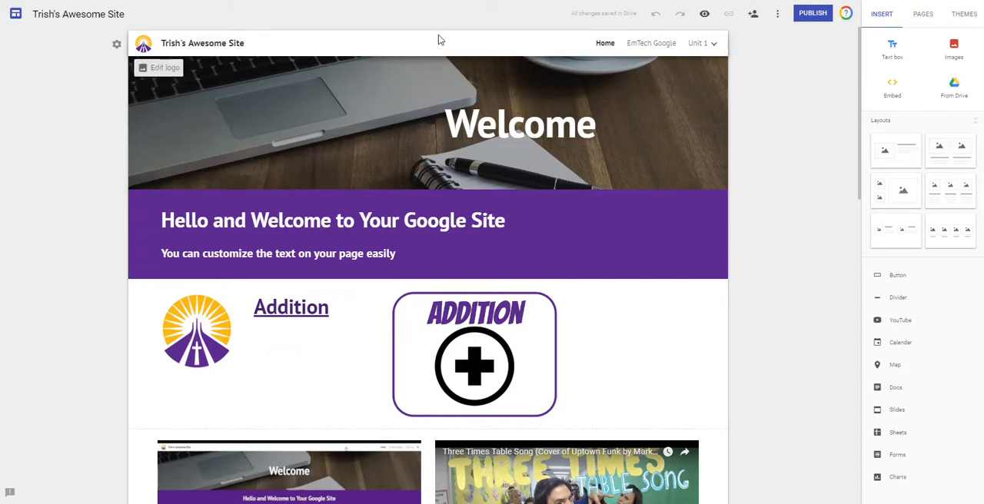
mouse_move(454, 40)
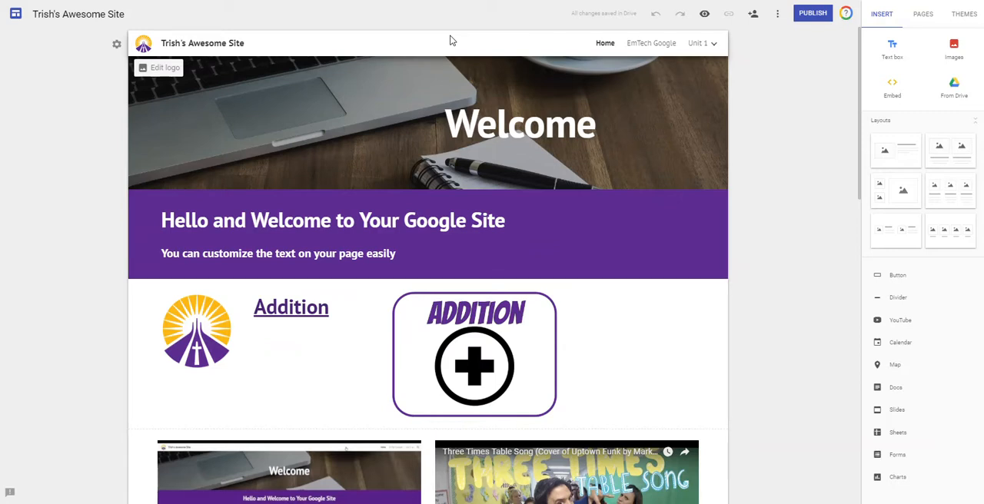
mouse_move(768, 89)
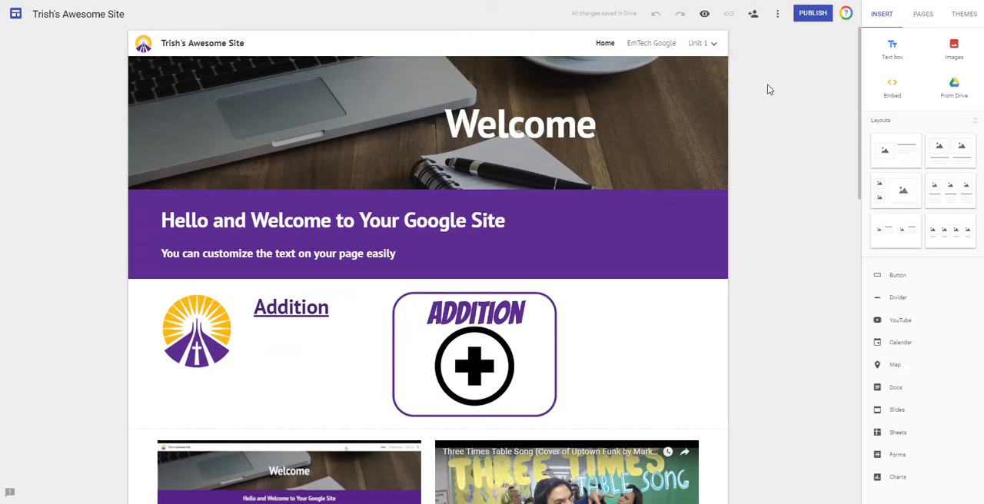
mouse_move(814, 13)
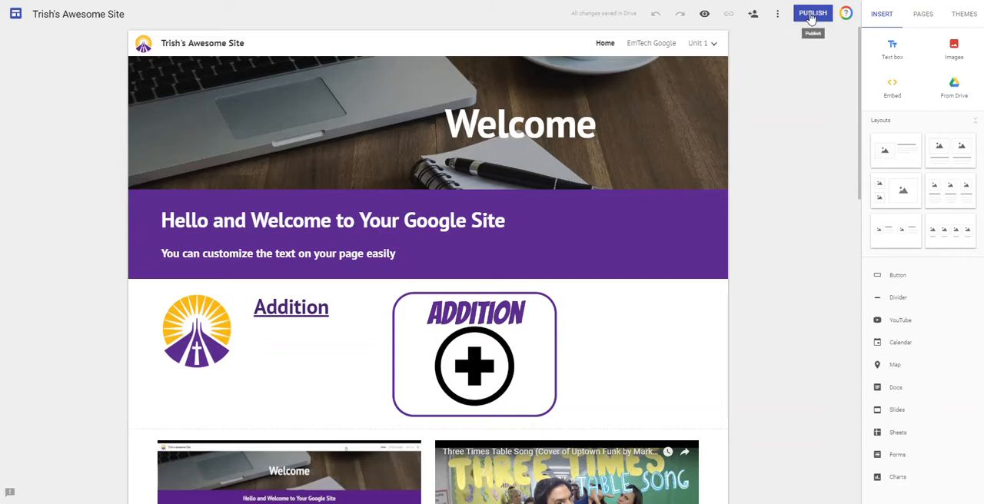
Start publishing and extend the web address to trishsawesomesite123
click(815, 11)
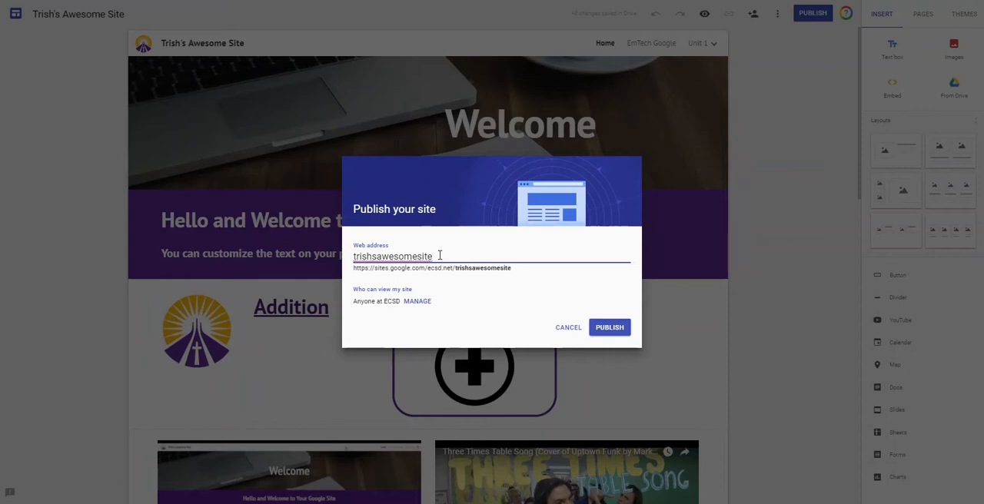
text(123)
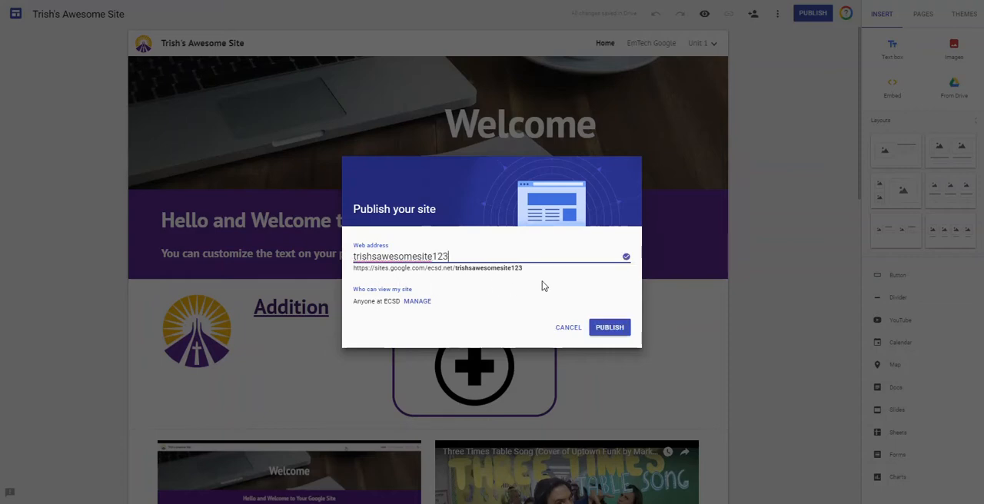
mouse_move(400, 284)
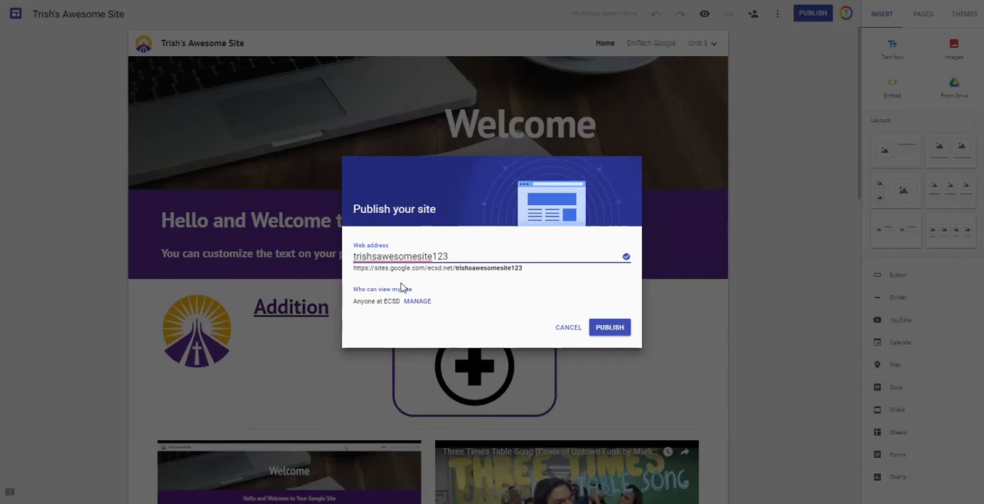
mouse_move(380, 282)
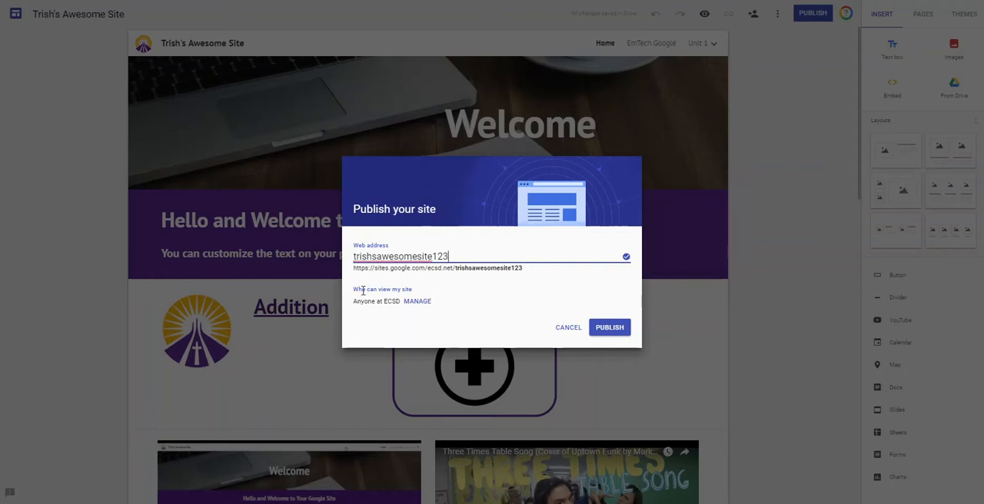
mouse_move(358, 303)
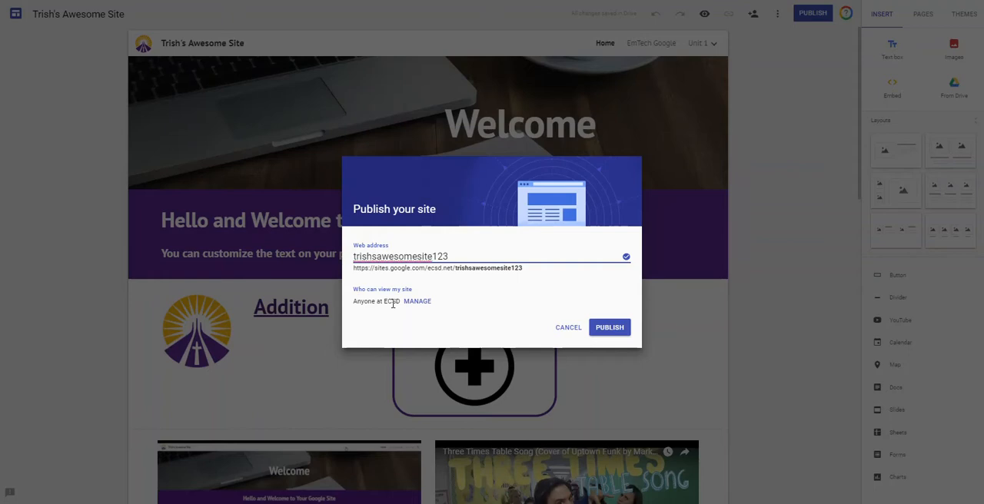
mouse_move(387, 304)
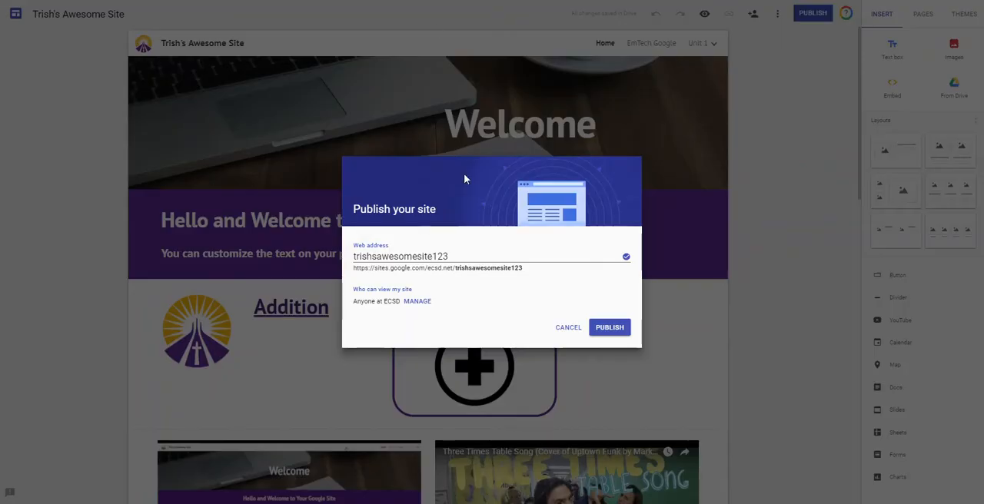
click(417, 301)
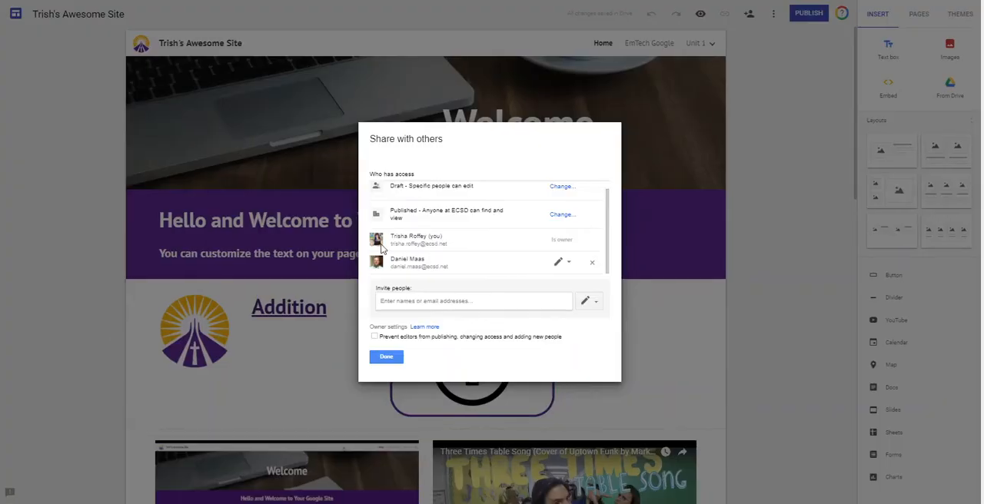
mouse_move(517, 127)
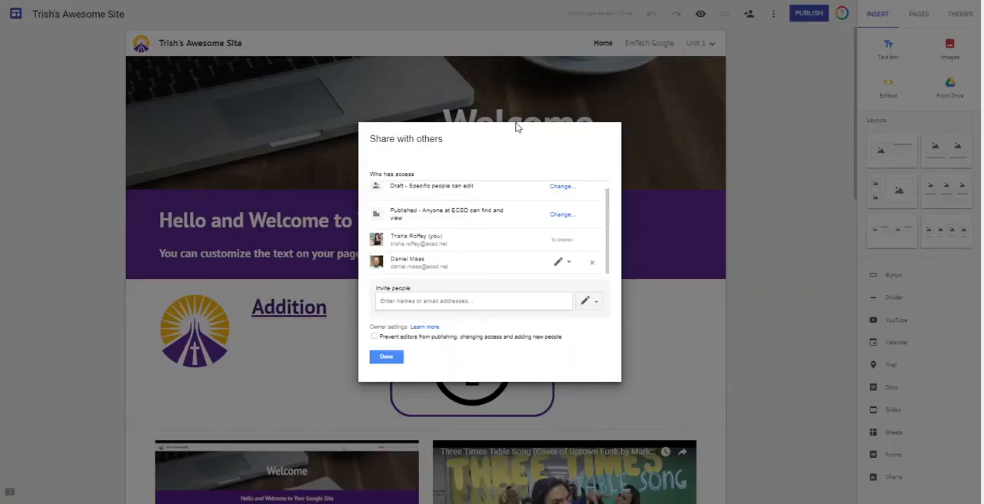
mouse_move(395, 219)
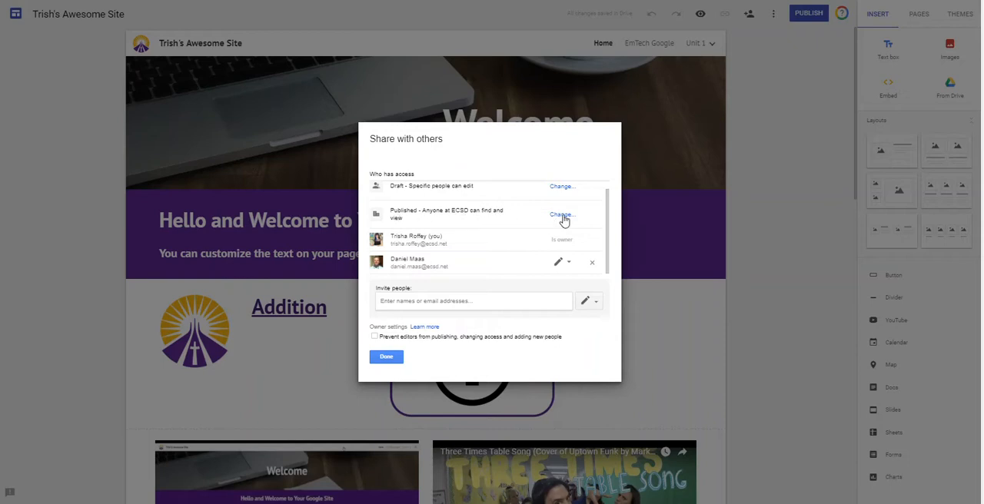
Set the published version to 'Anyone can find and view' and save it
click(561, 214)
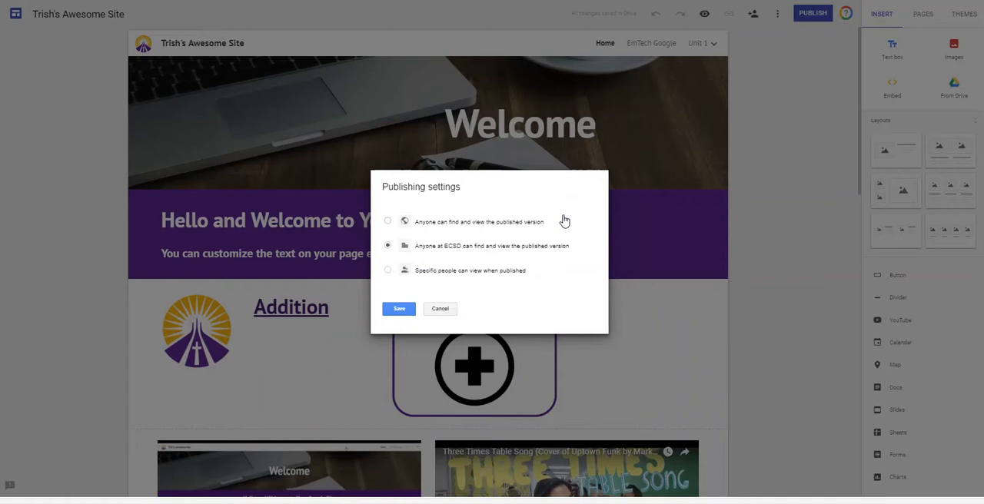
click(387, 221)
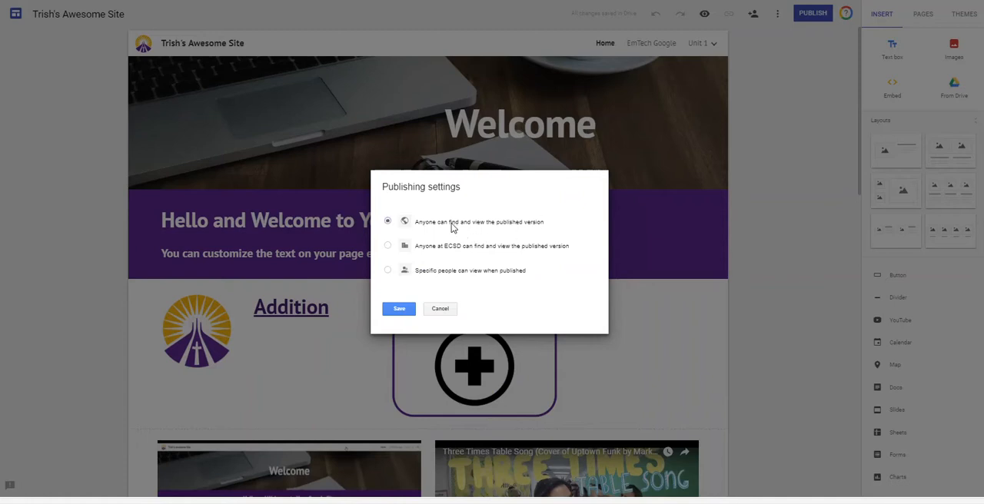
mouse_move(455, 225)
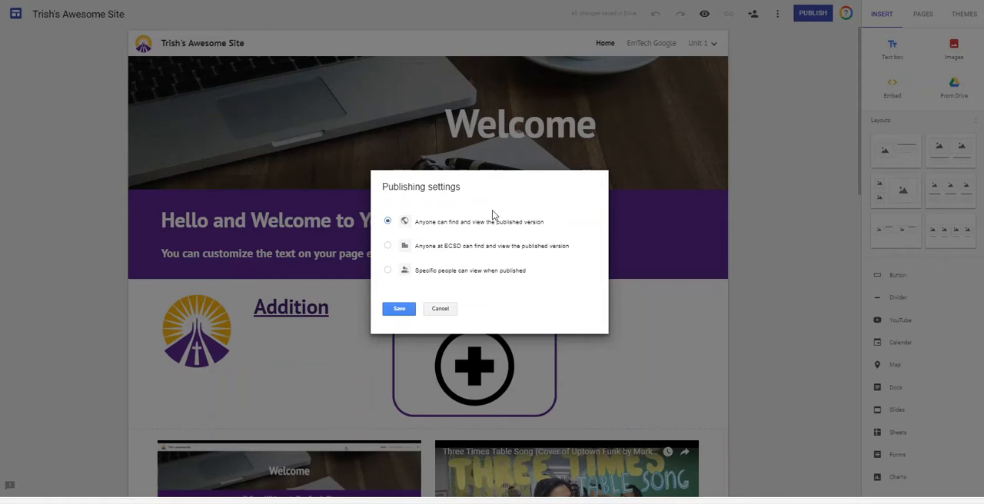
click(388, 269)
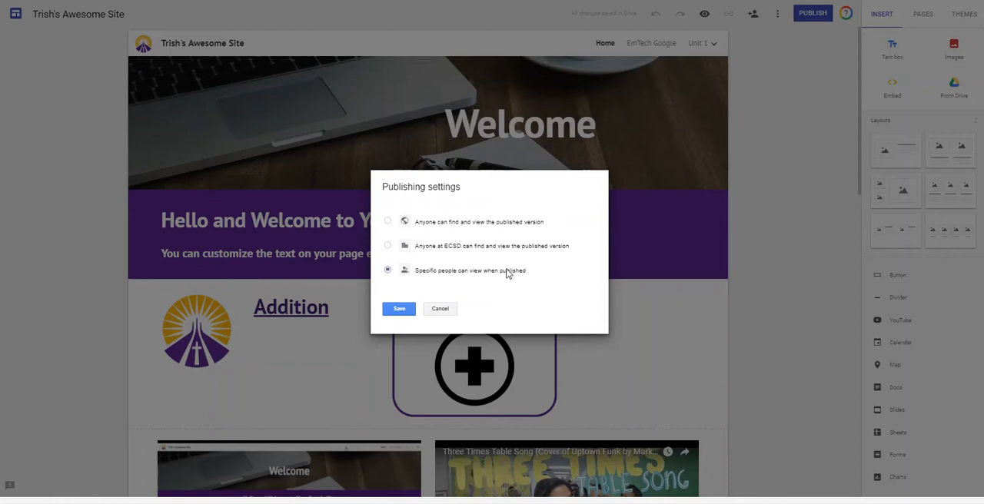
mouse_move(508, 279)
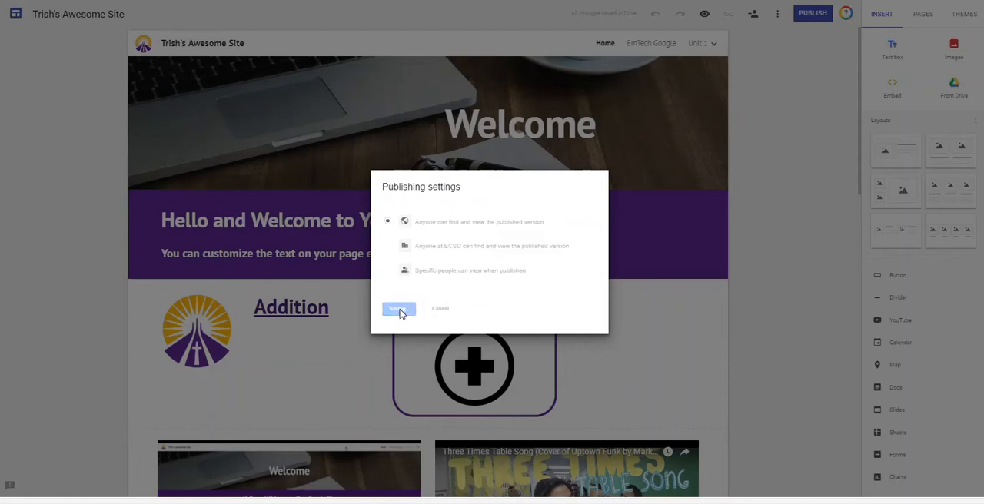
click(398, 309)
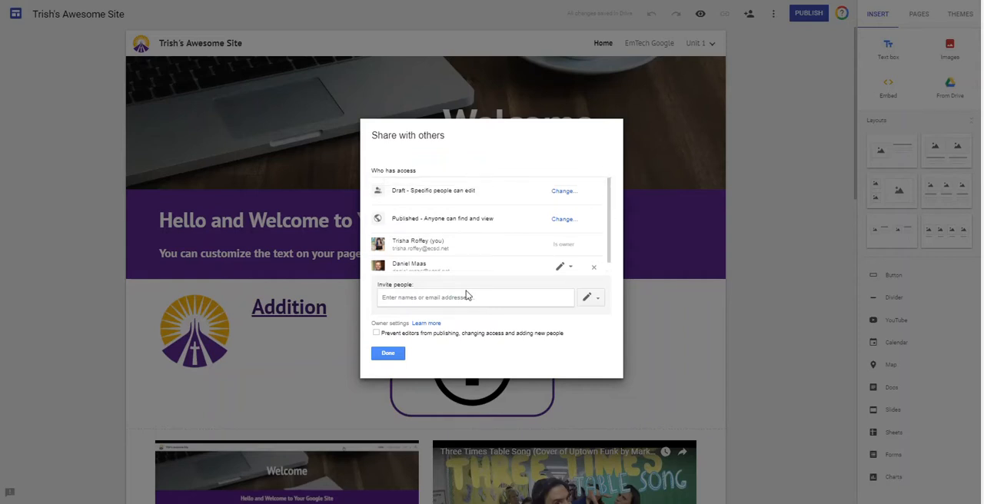
mouse_move(497, 338)
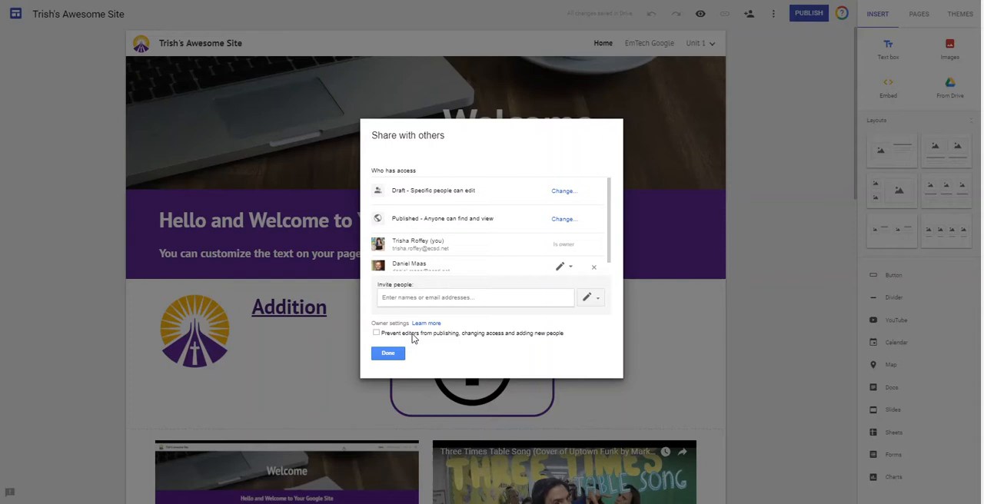
mouse_move(414, 260)
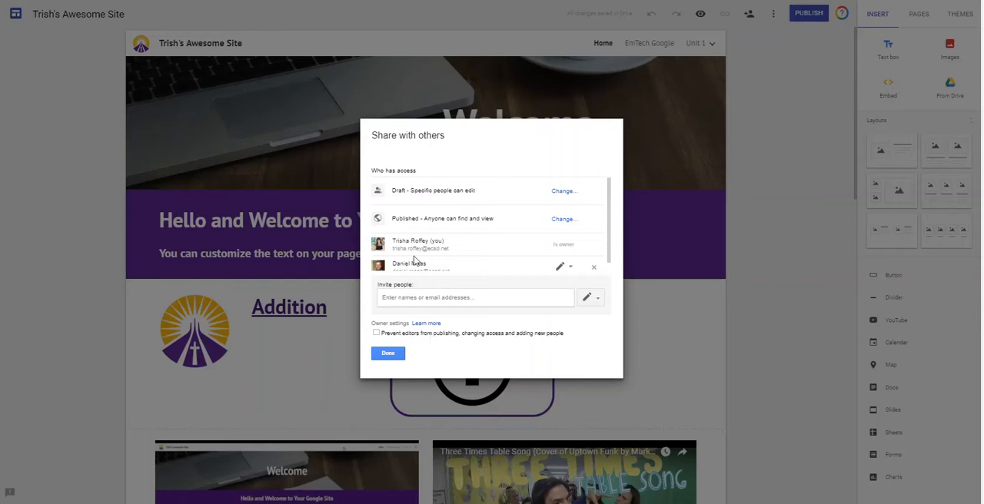
Prevent editors from publishing, changing access or adding people, and save the sharing changes
click(376, 332)
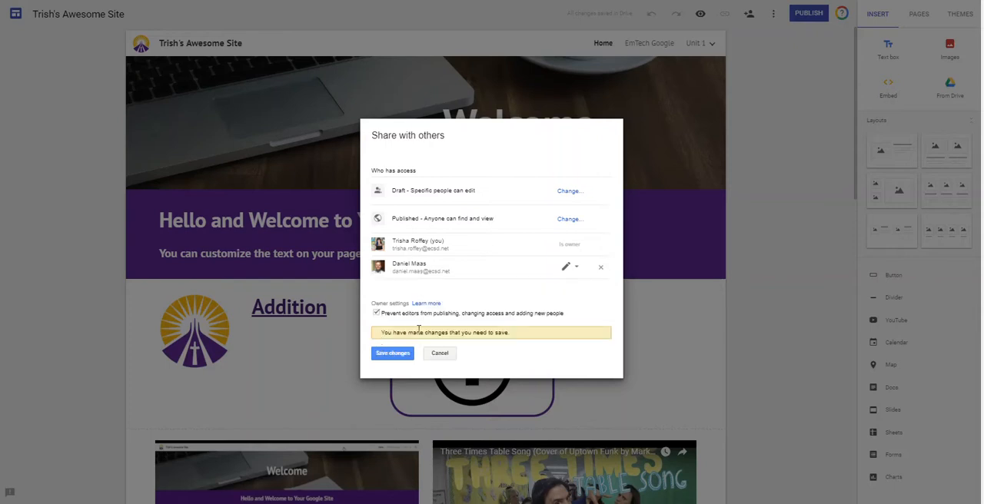
click(375, 313)
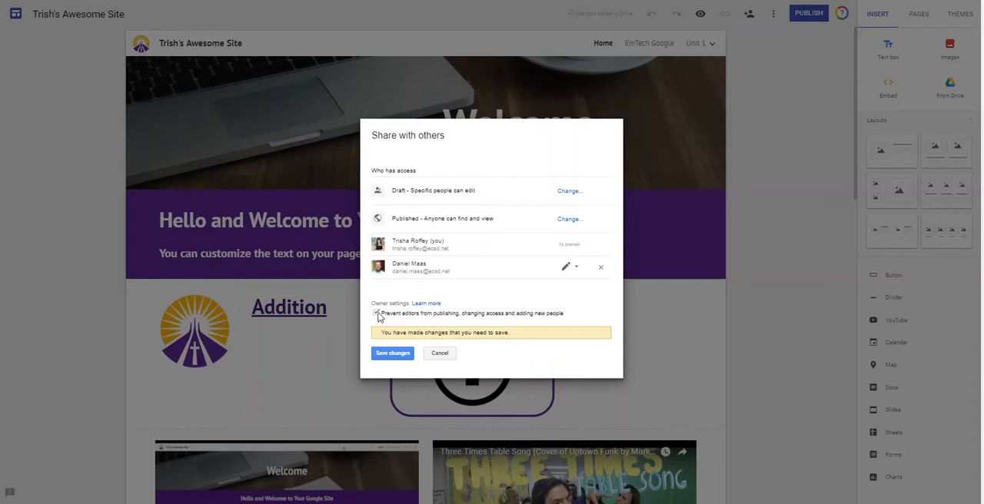
click(392, 352)
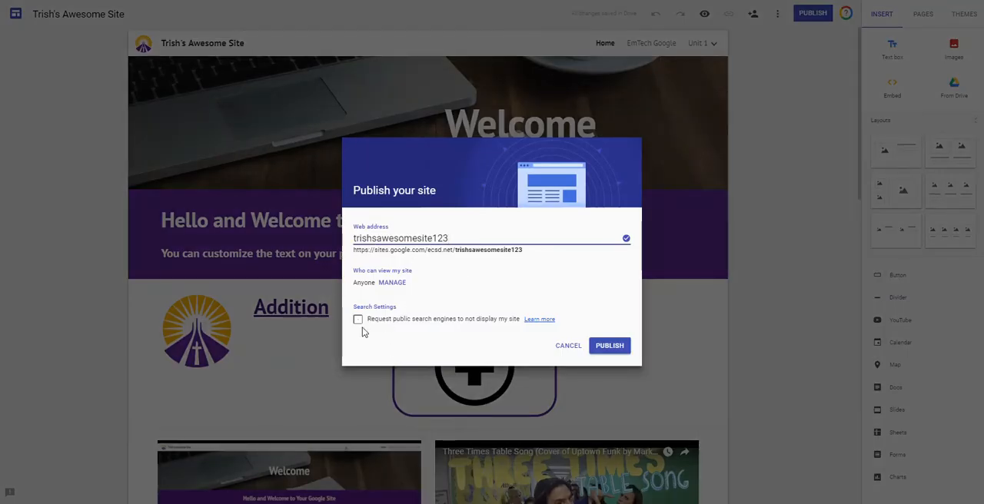
Request search engines not to display the site and publish it at trishsawesomesite123
click(357, 319)
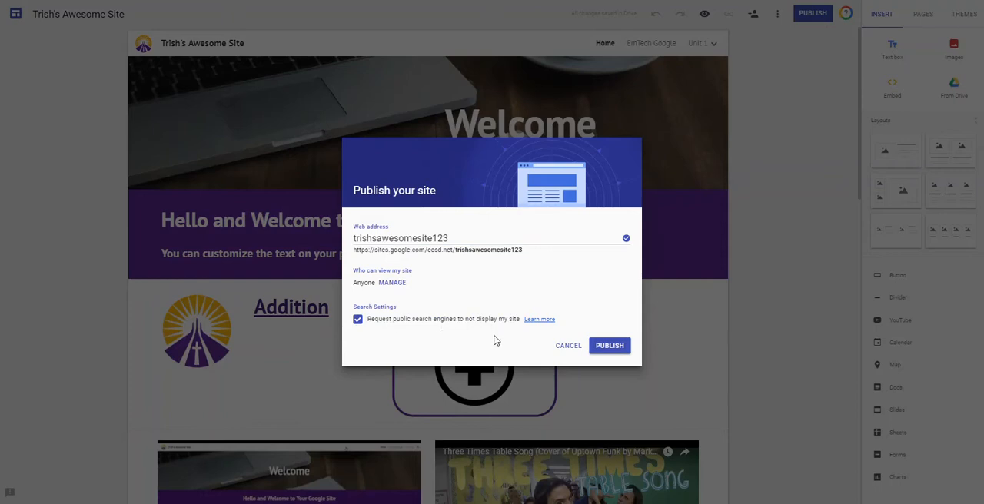
mouse_move(486, 351)
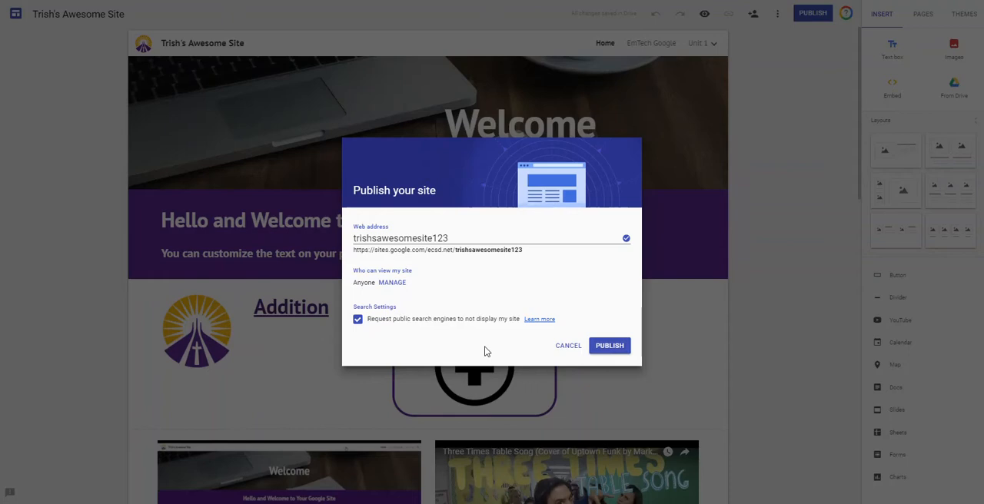
mouse_move(477, 350)
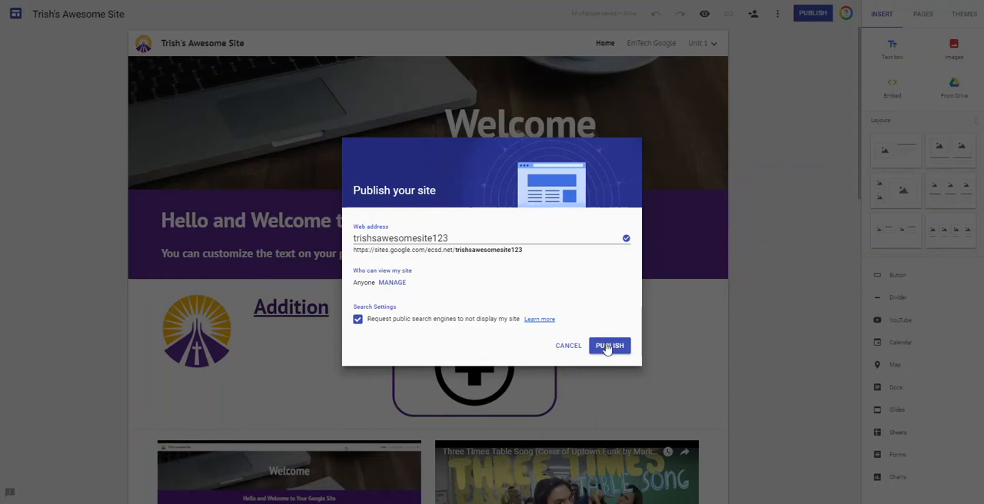
click(609, 345)
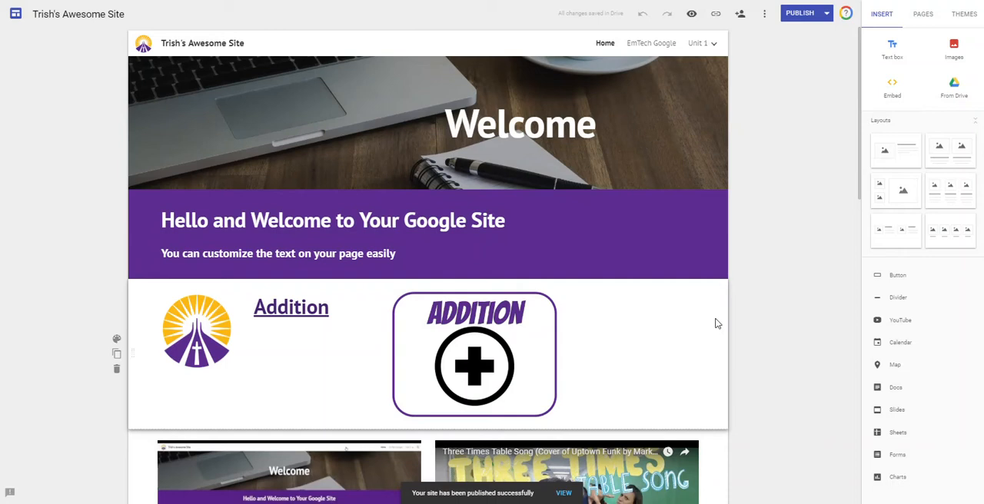
mouse_move(803, 23)
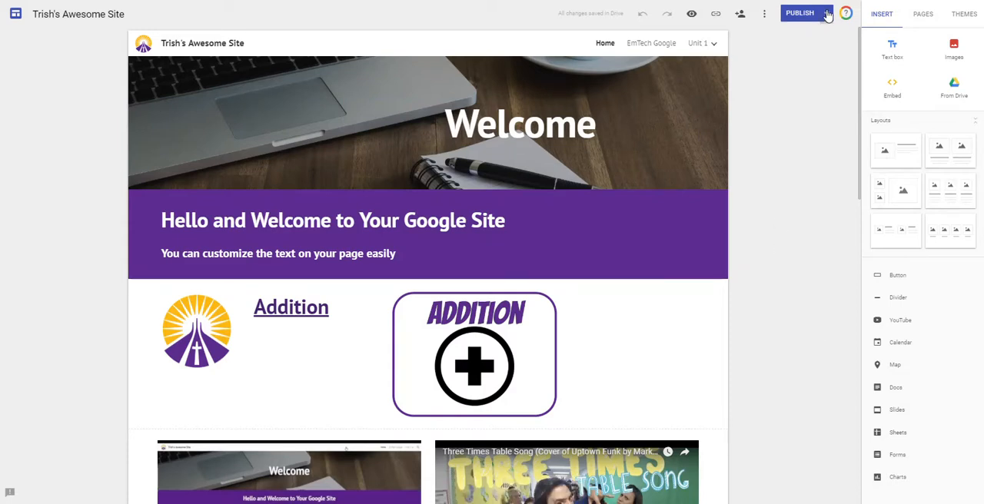
View the live published site, then go back to editing the page
click(826, 12)
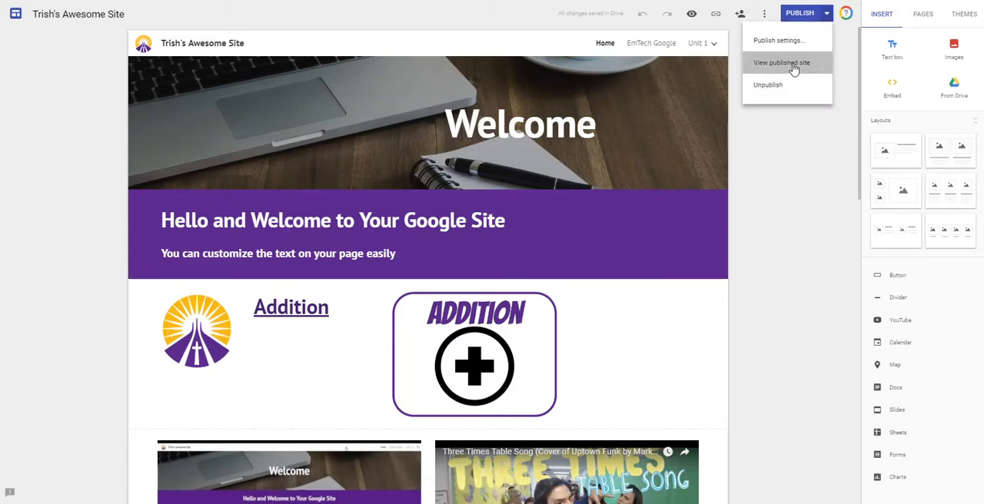
click(785, 63)
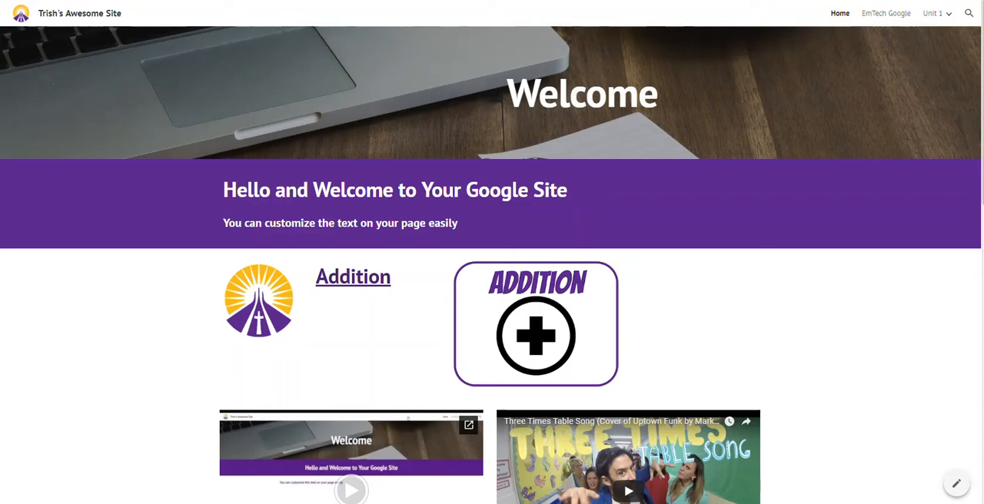
mouse_move(956, 483)
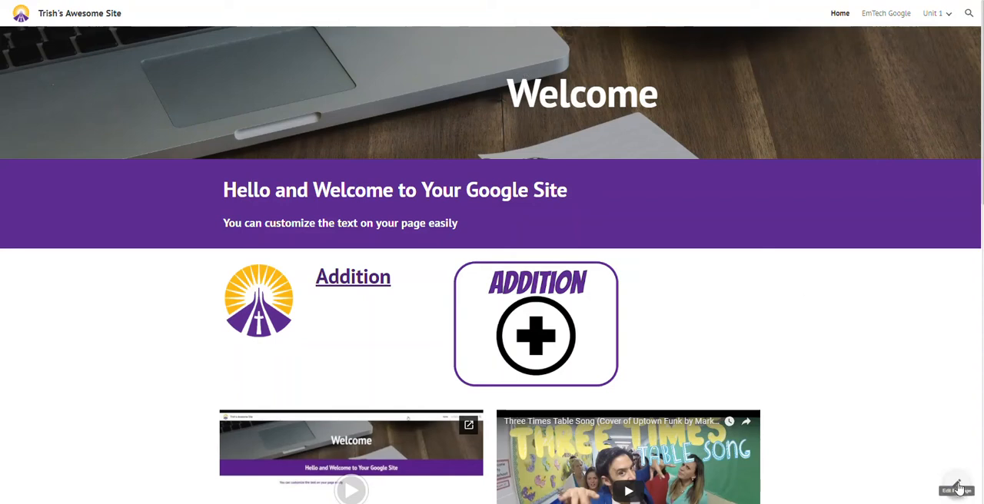
click(955, 486)
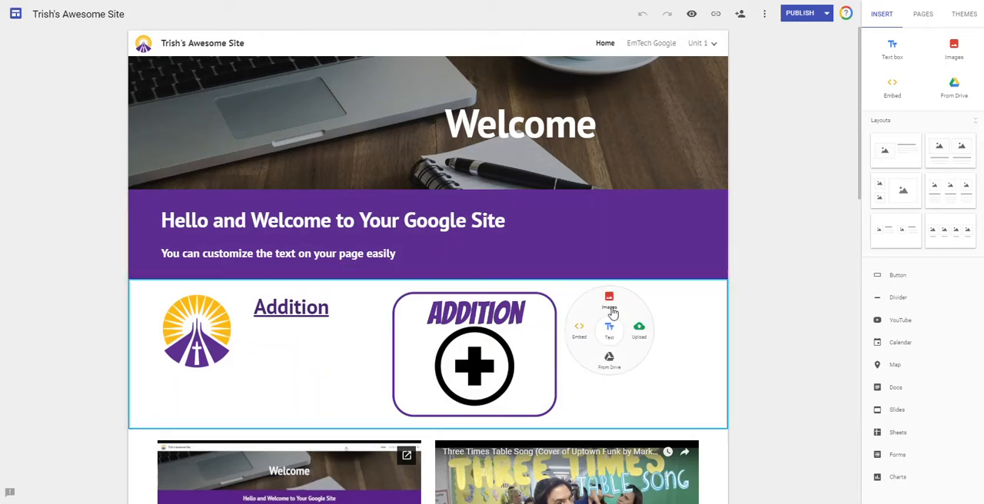
Insert Checklist.png from Recent images beside the Addition graphic
click(609, 306)
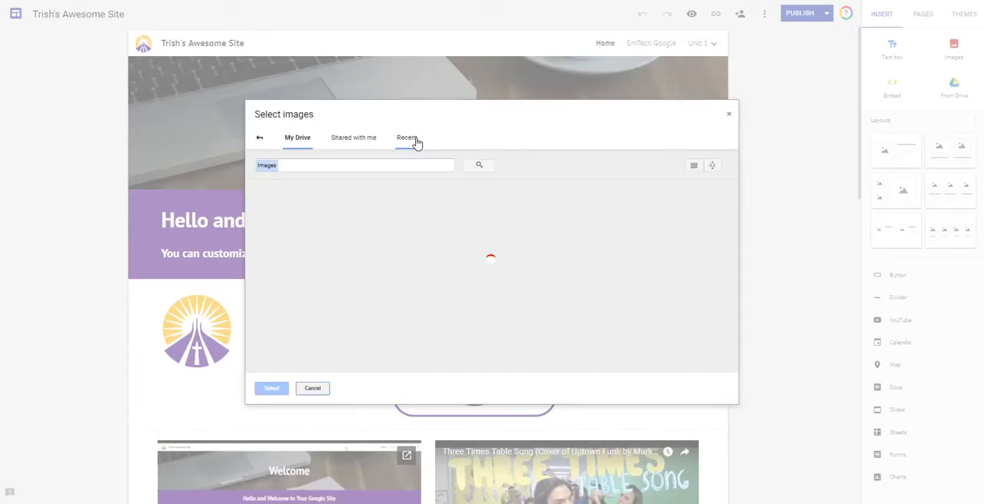
click(407, 137)
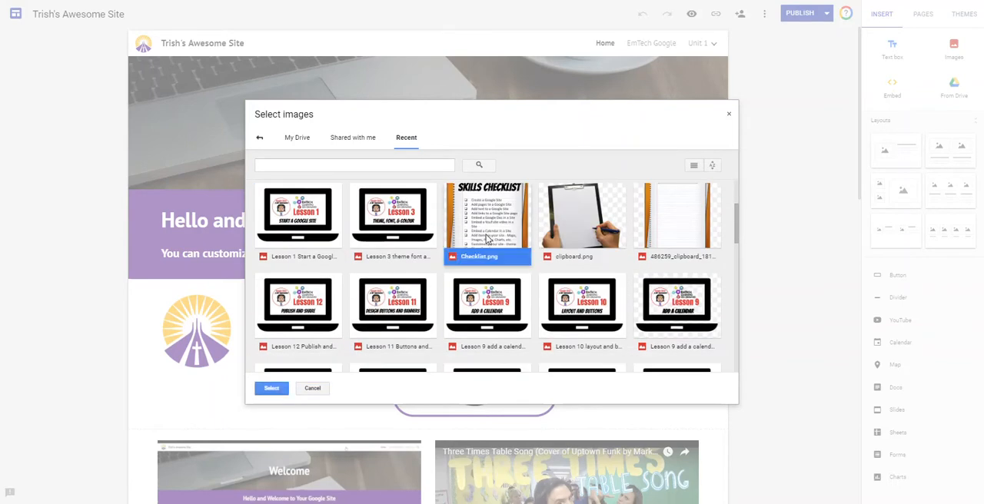
click(271, 388)
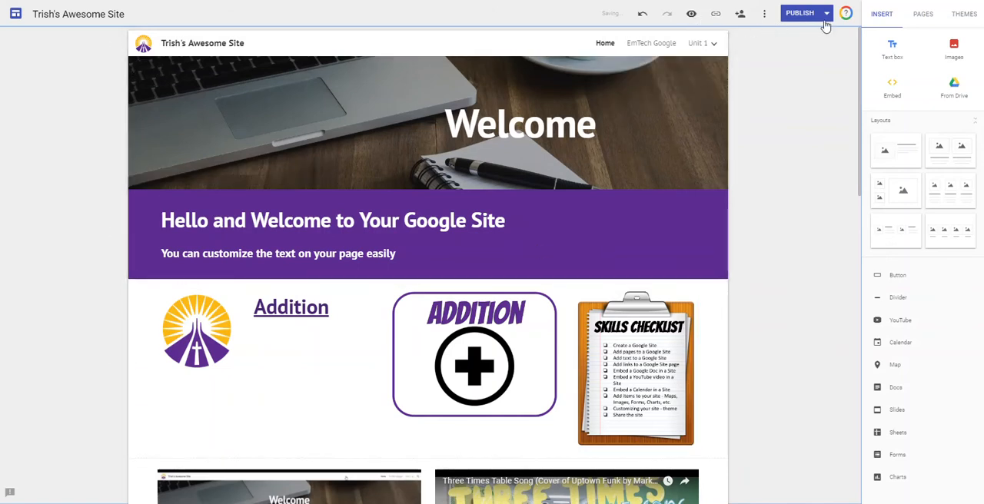
Check the live site, then republish it so the checklist image goes live
click(827, 12)
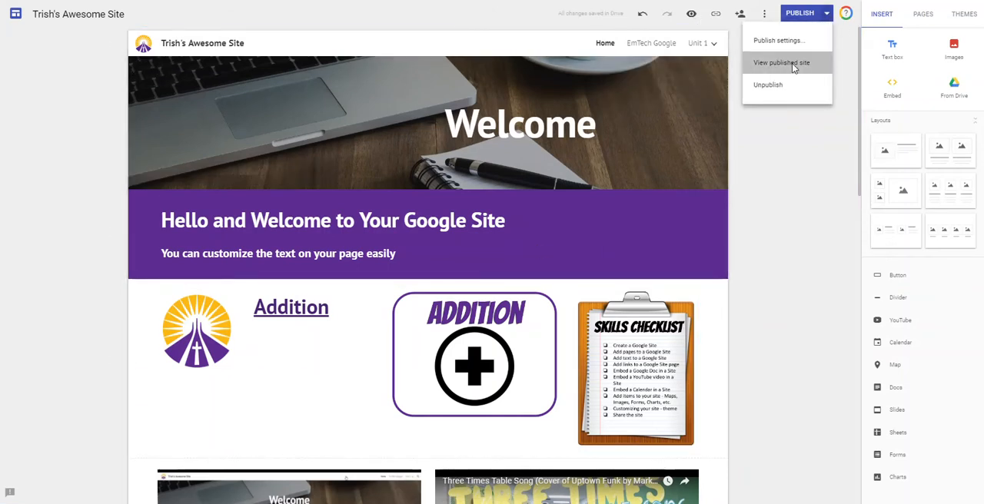
click(778, 63)
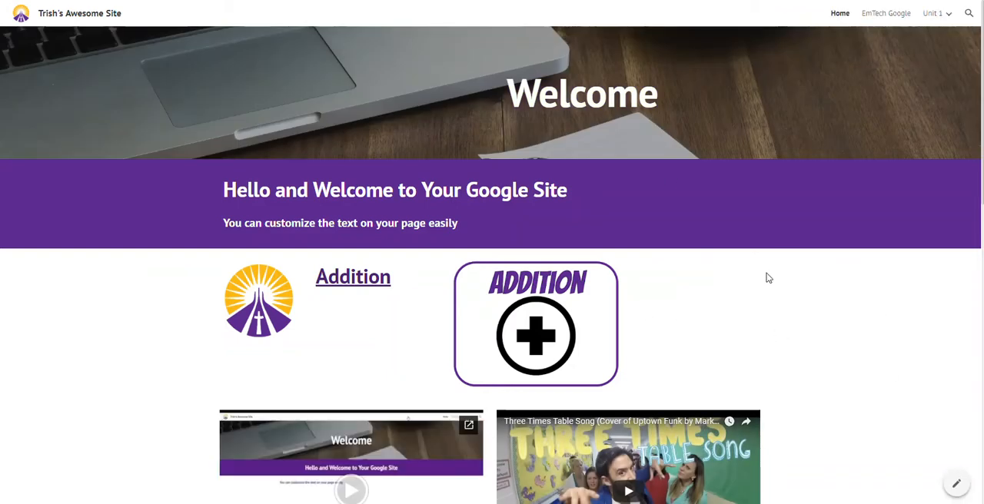
mouse_move(732, 387)
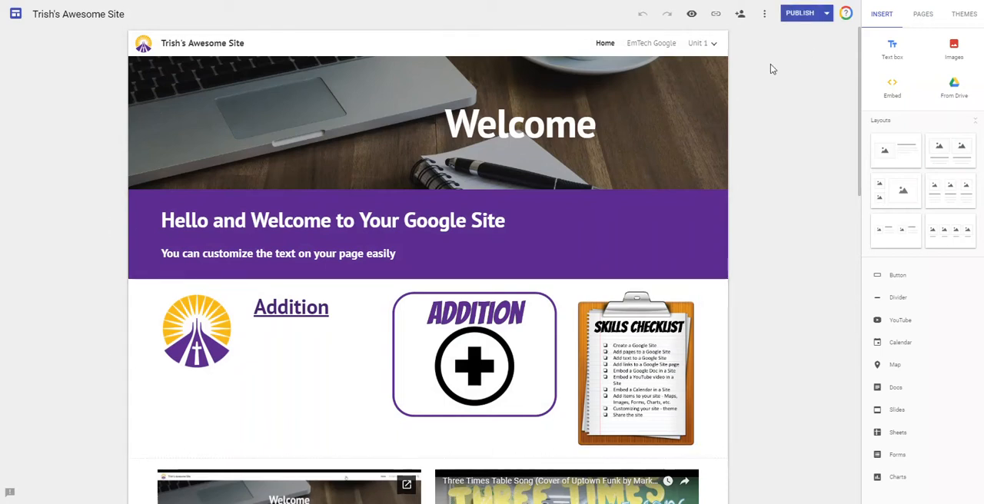
click(800, 13)
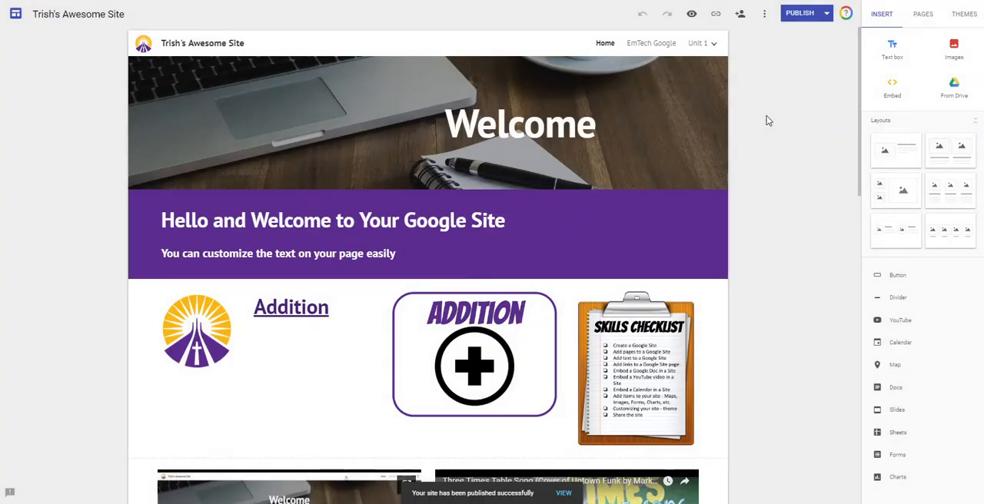
mouse_move(564, 35)
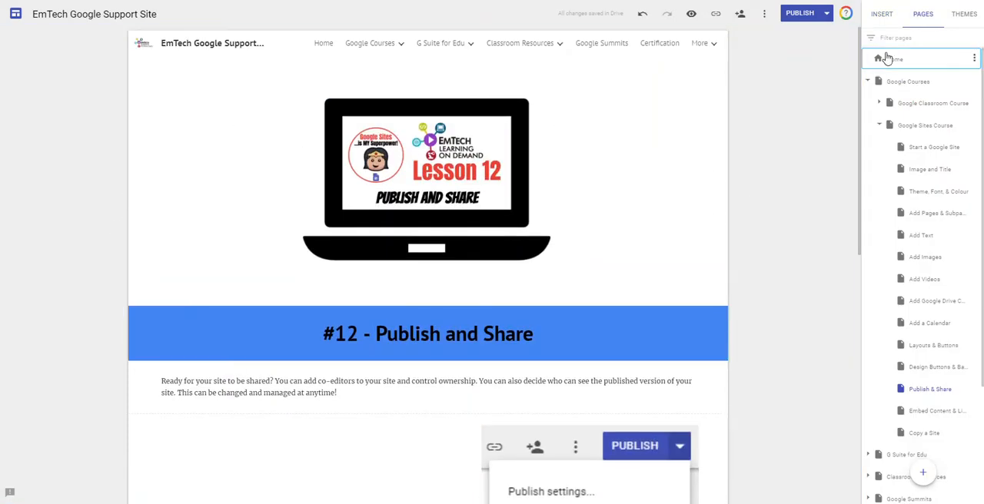
click(894, 58)
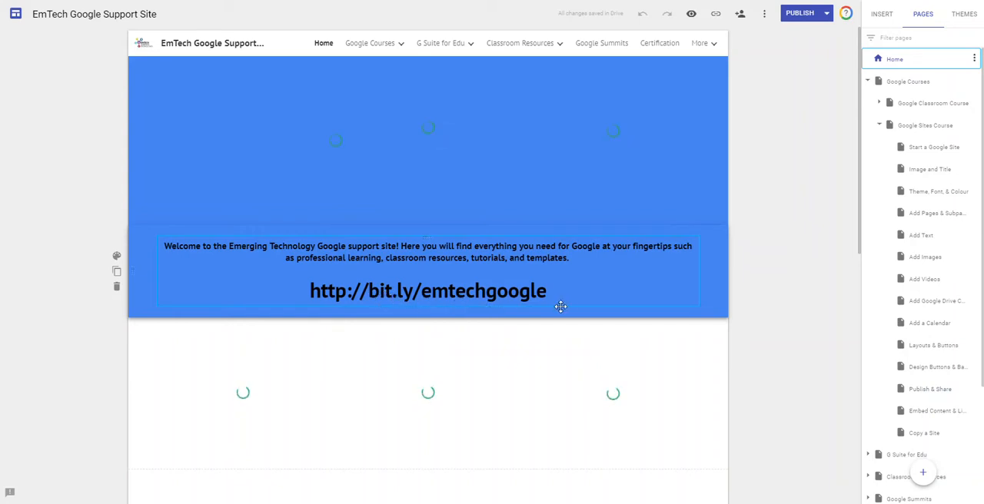
click(807, 205)
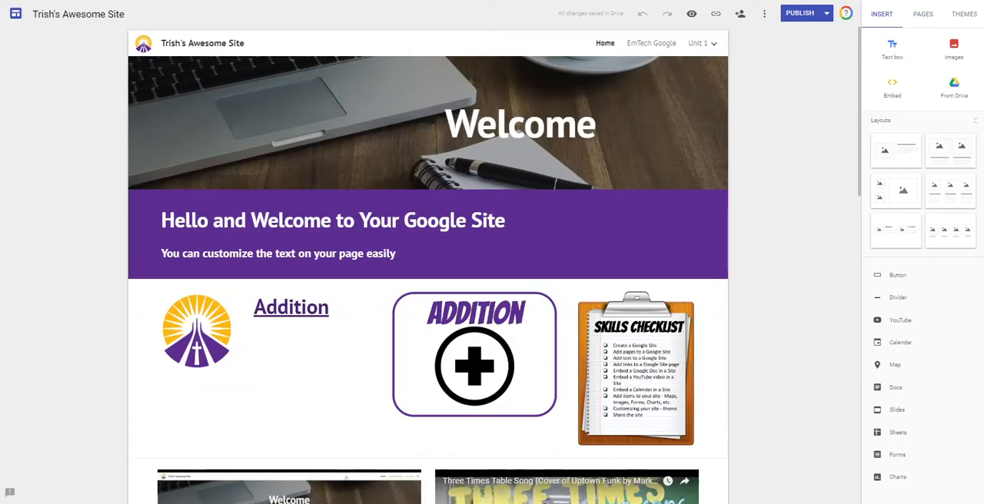
mouse_move(717, 13)
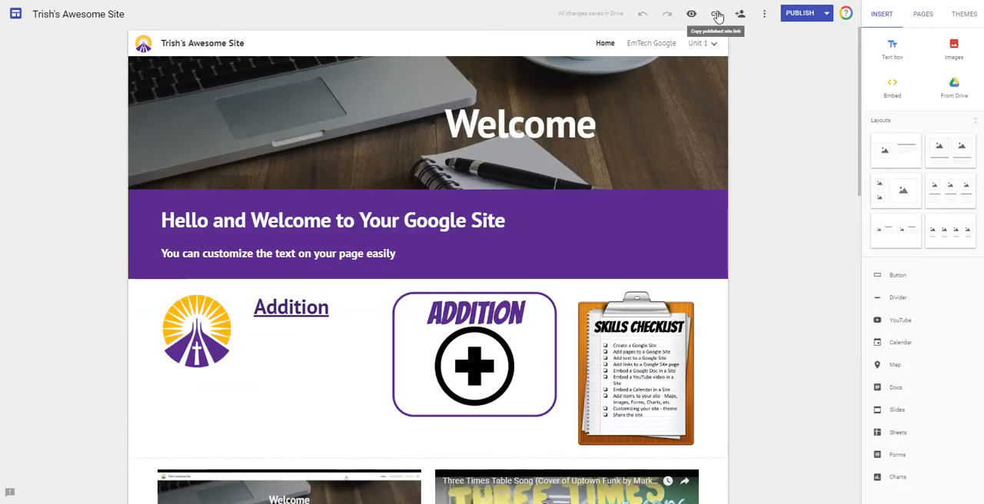
Copy the published site's web address via COPY LINK
click(716, 13)
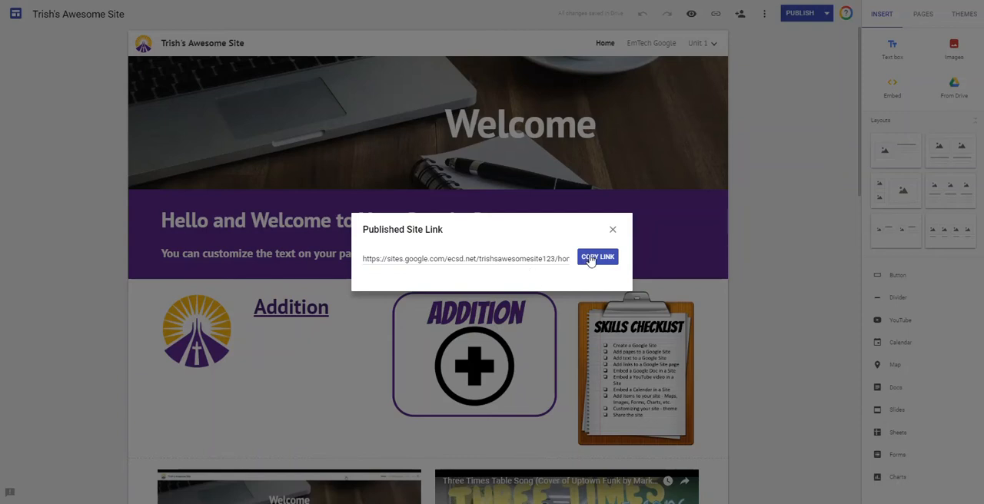
click(597, 256)
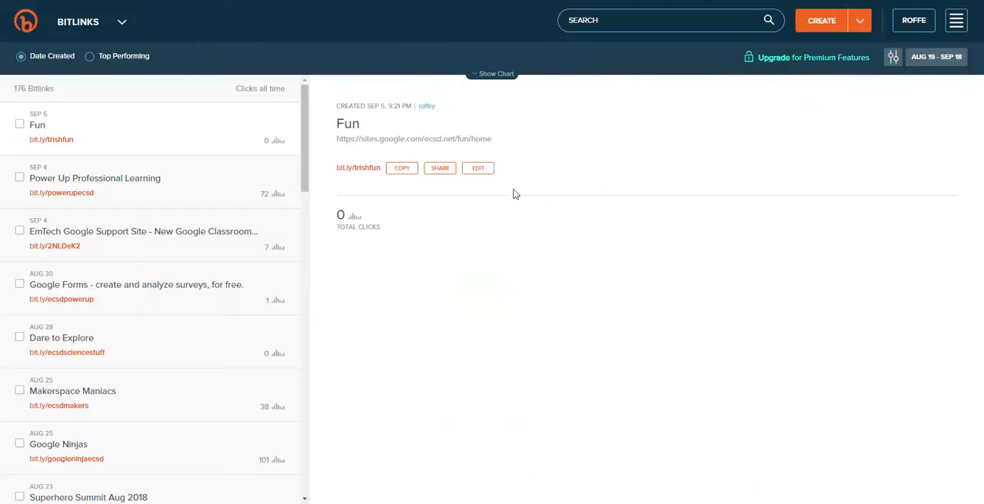
mouse_move(291, 39)
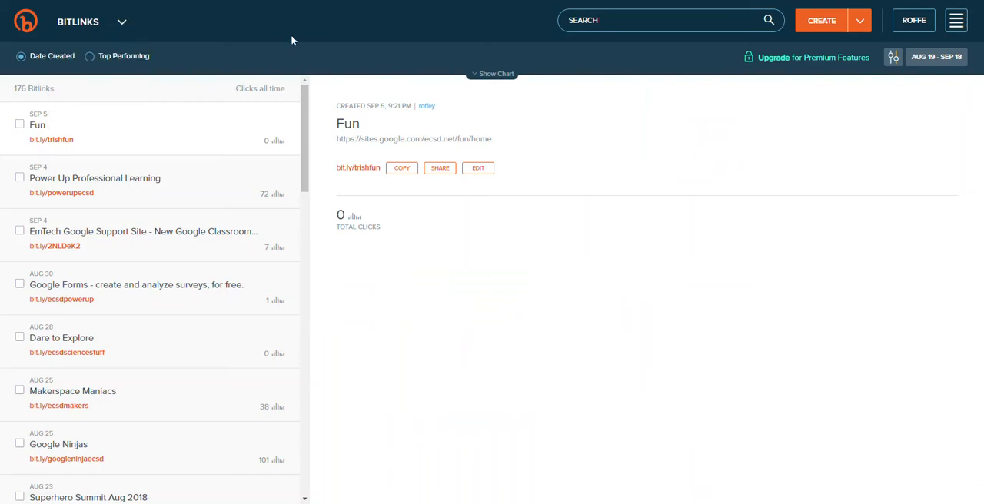
mouse_move(307, 31)
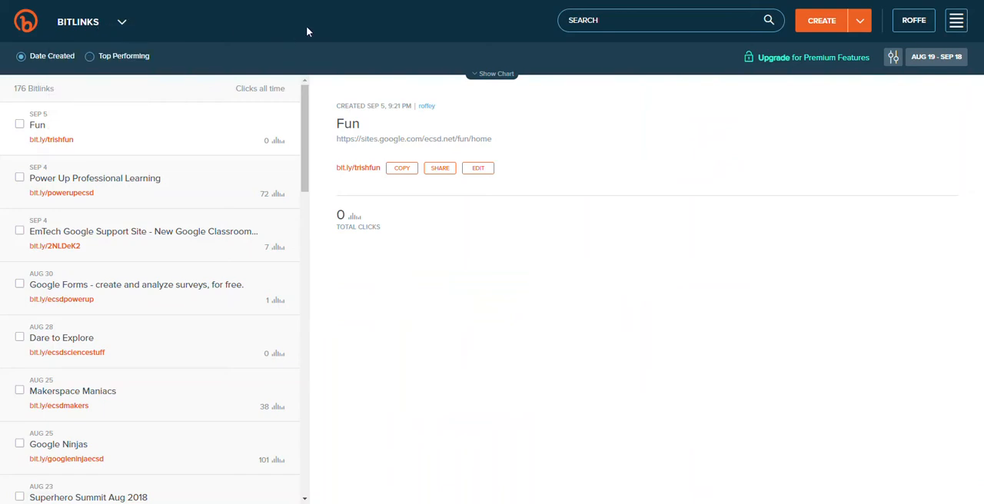
click(820, 20)
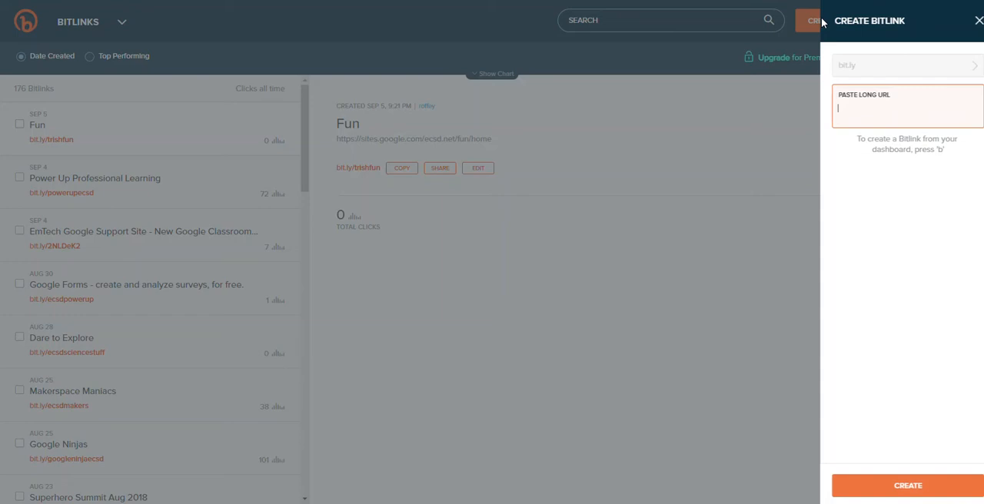
text(https://sites.google.com/ecsd.net/trishsawesomesite123/home)
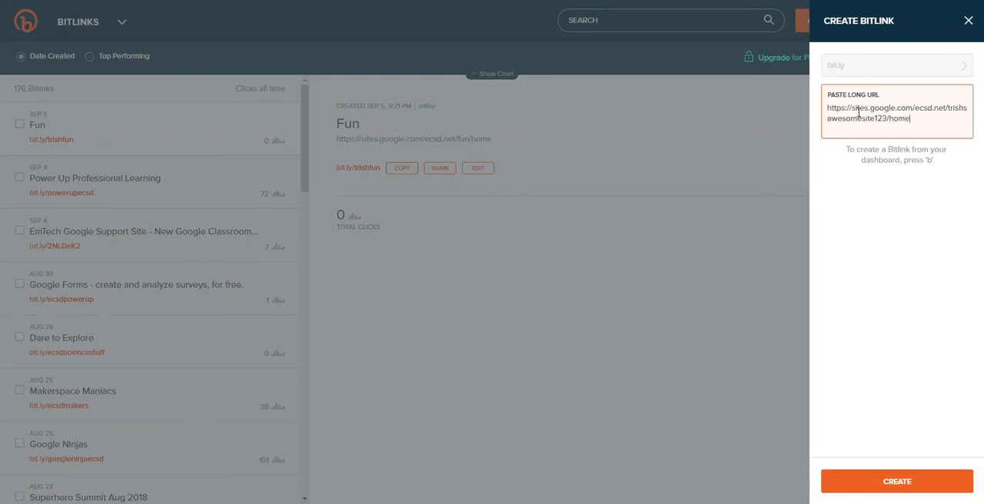
click(896, 481)
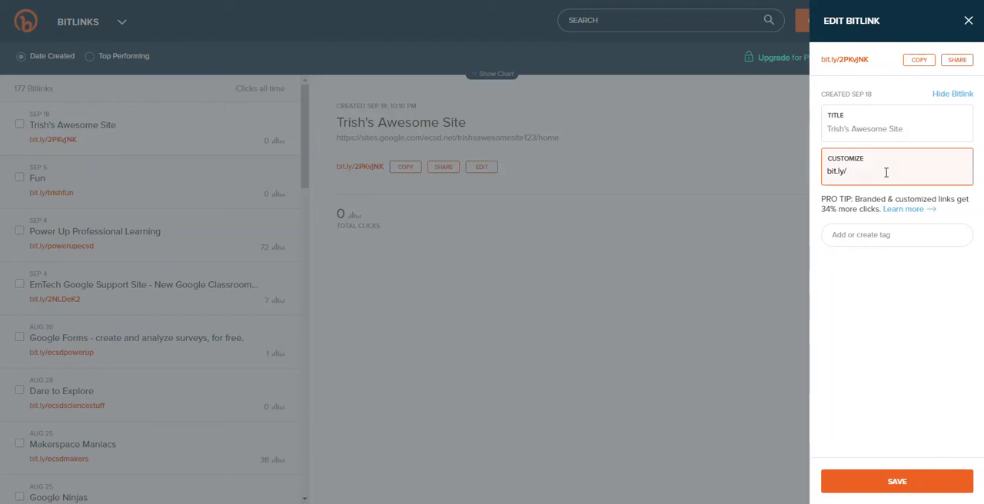
Customize the back half to 'ecsdawesome' and save, making the link bit.ly/ecsdawesome
text(ecsd)
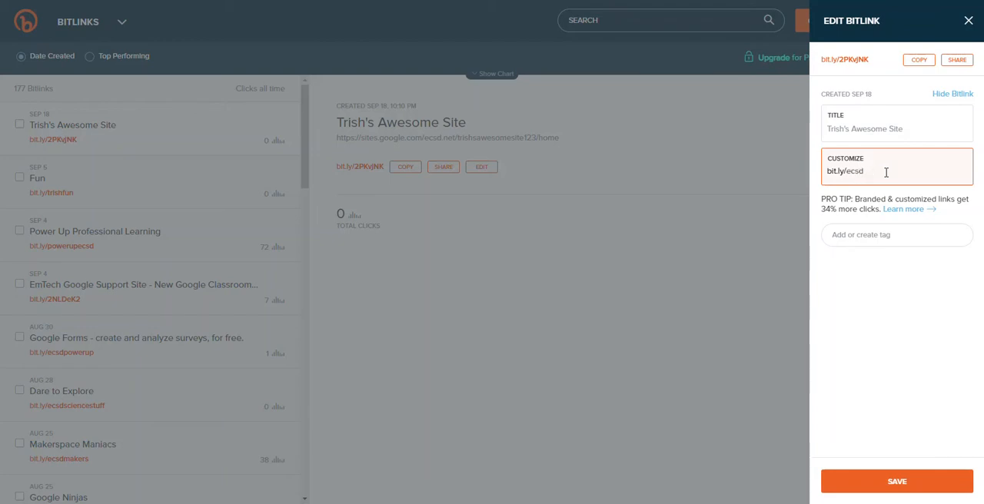
text(awe45ome)
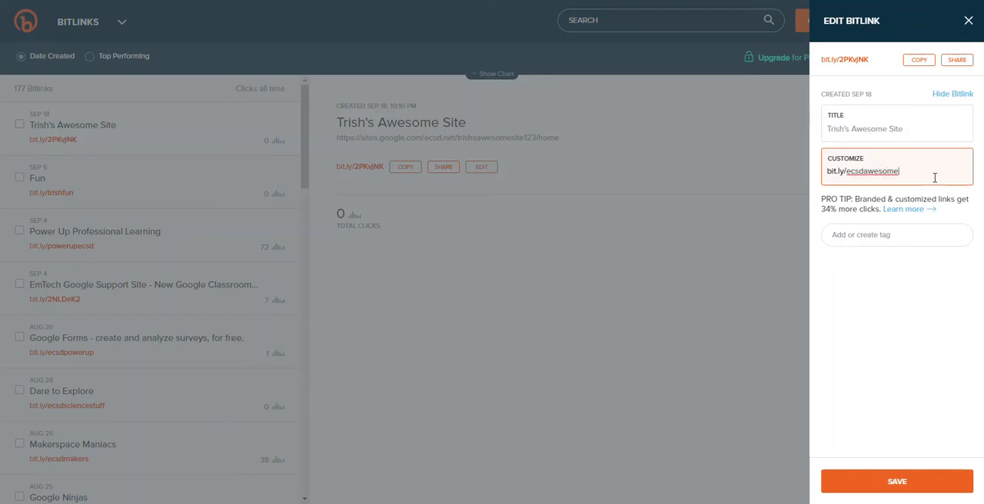
click(896, 481)
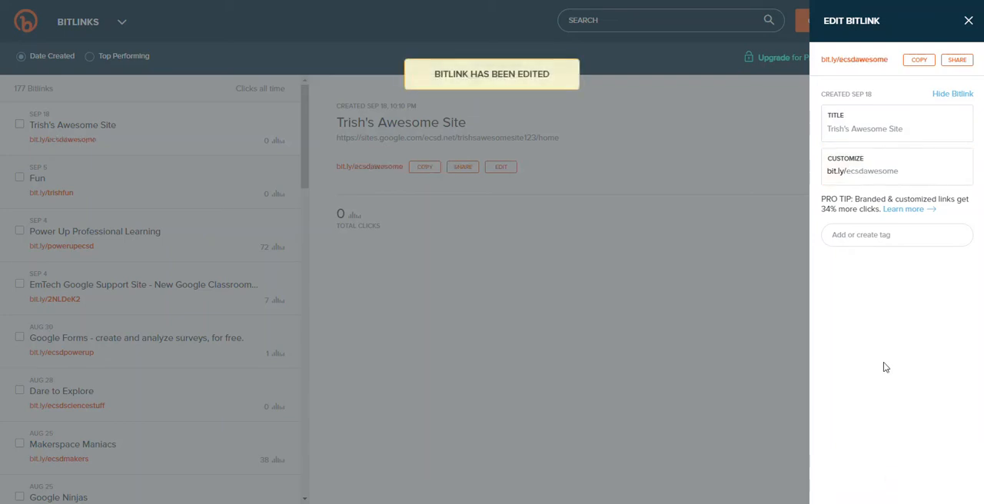
mouse_move(860, 60)
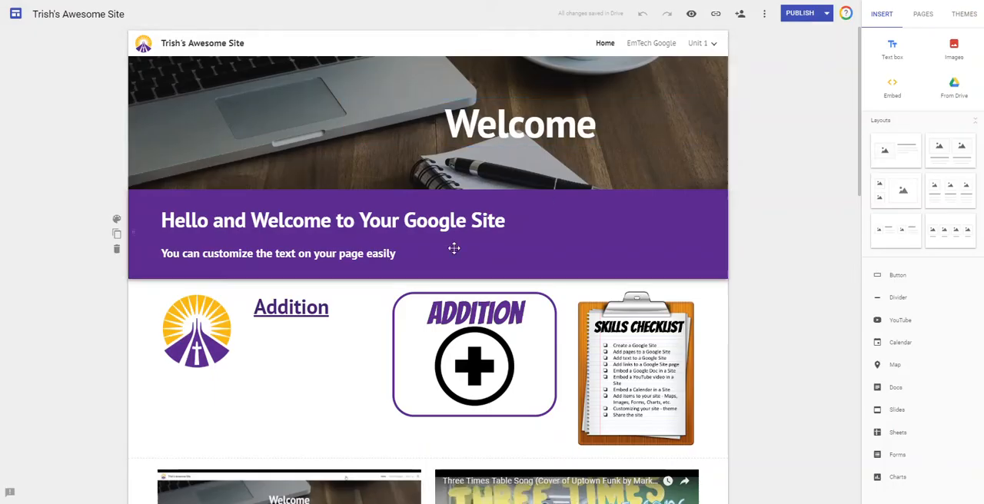
click(520, 123)
text(http://bit.ly/ecsdawesome)
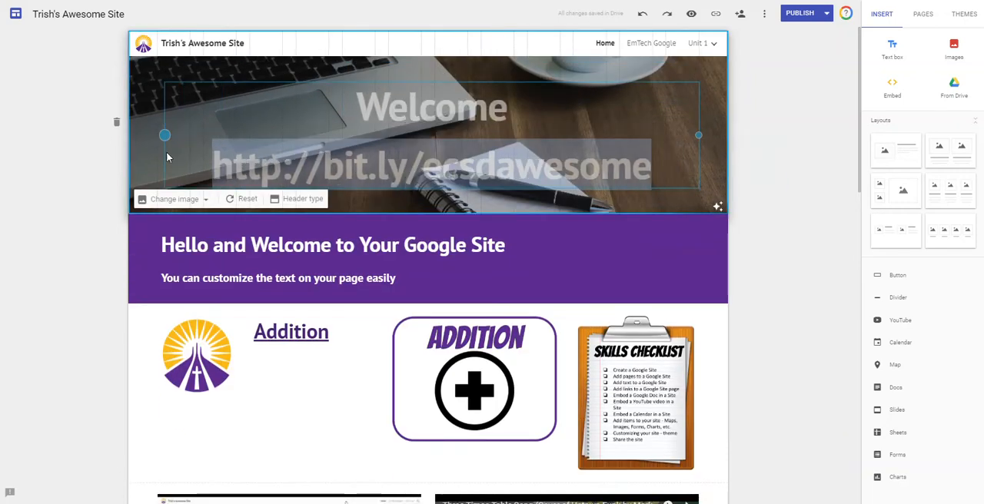
click(804, 185)
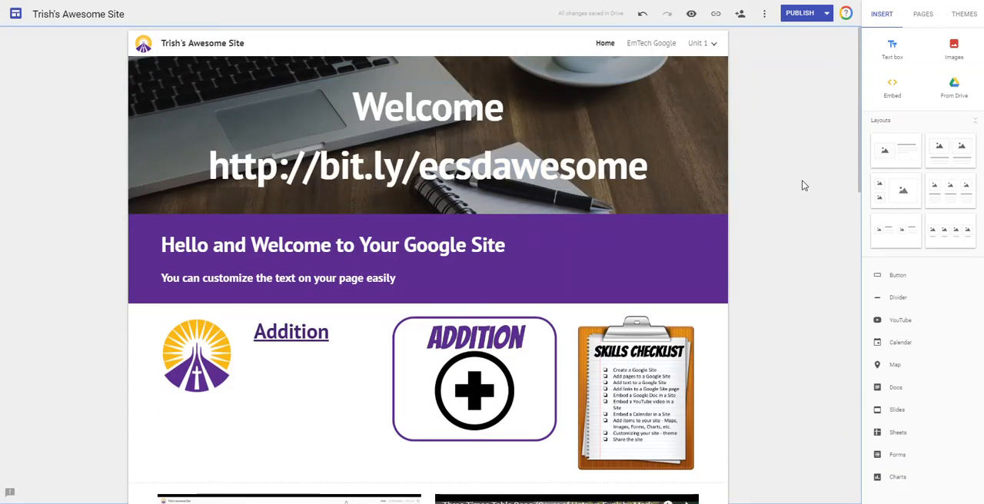
click(427, 139)
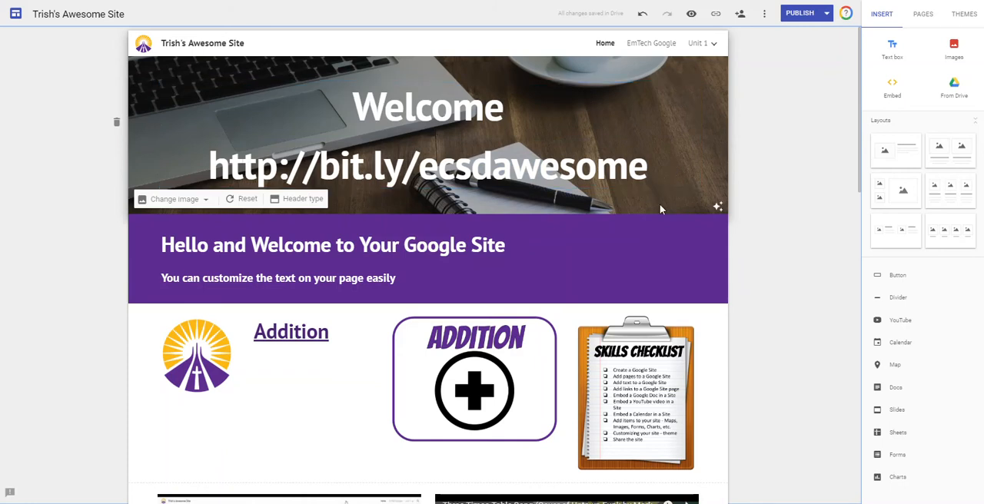
click(792, 191)
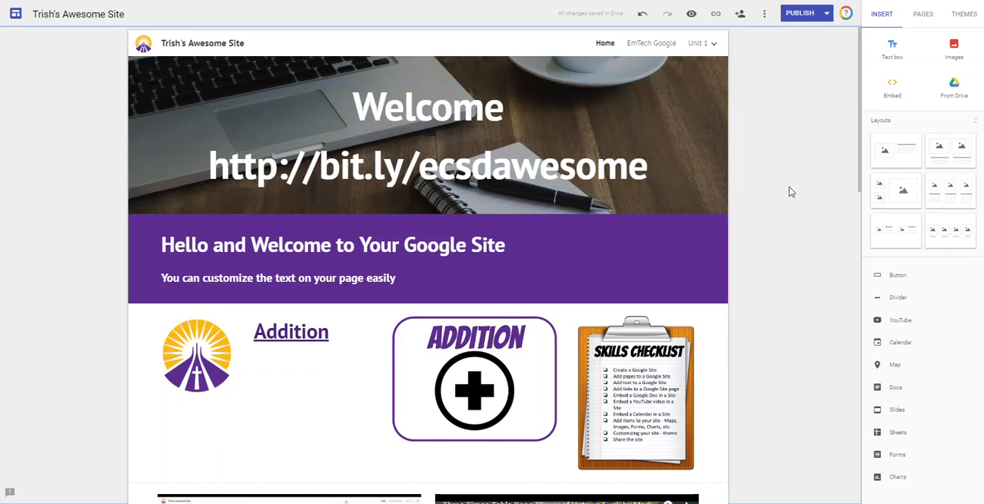
mouse_move(433, 30)
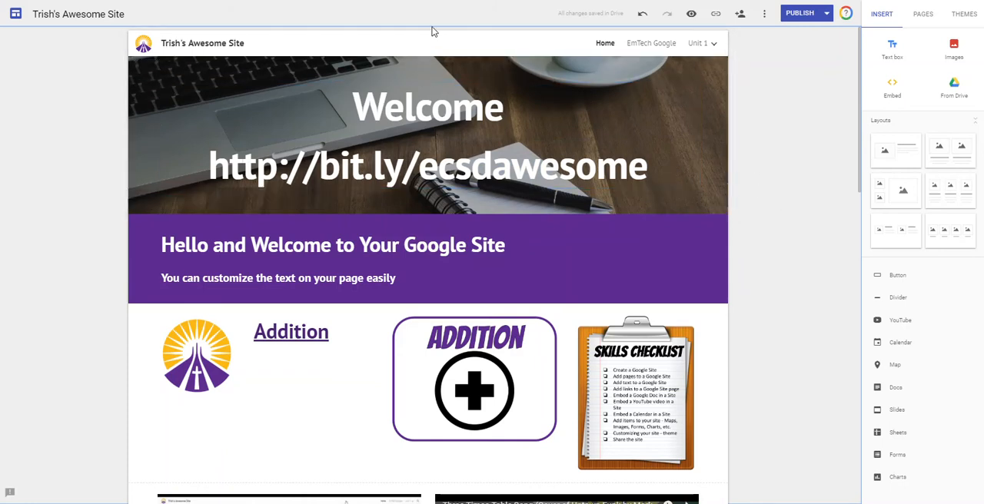